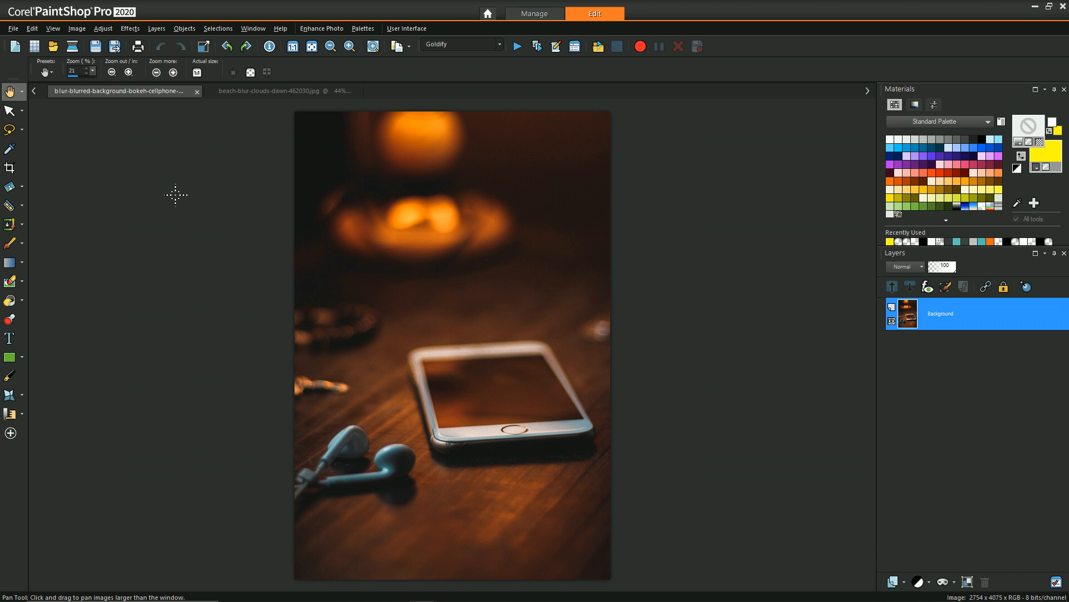
{"action": "mouse_move", "coordinate": [256, 106]}
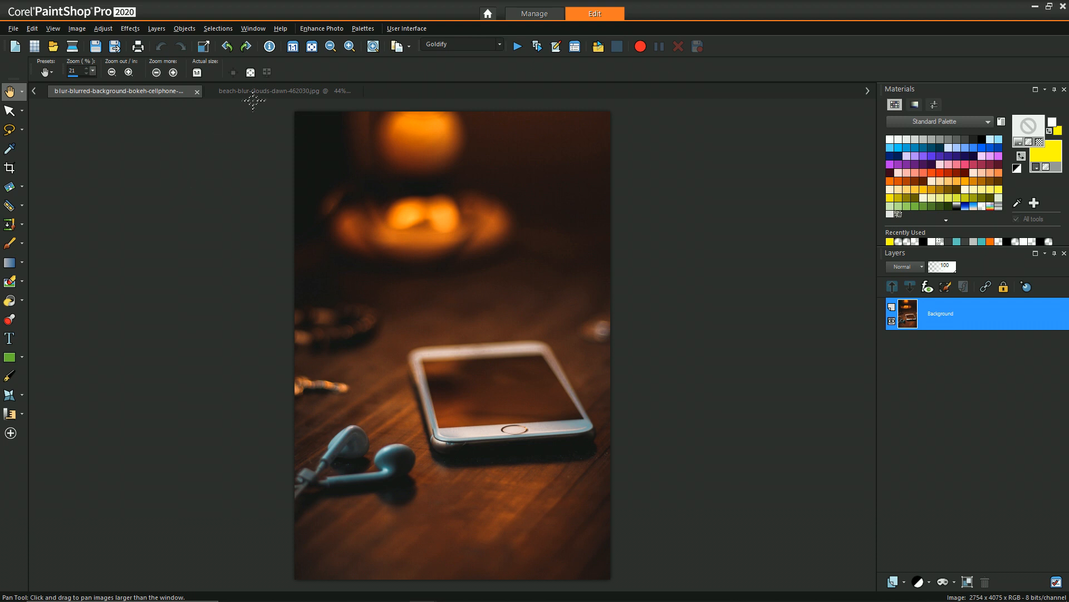
Preview the finished effel_popout Eiffel Tower example, then view the beach-blur-clouds-dawn jar photo
{"action": "left_click", "coordinate": [271, 91]}
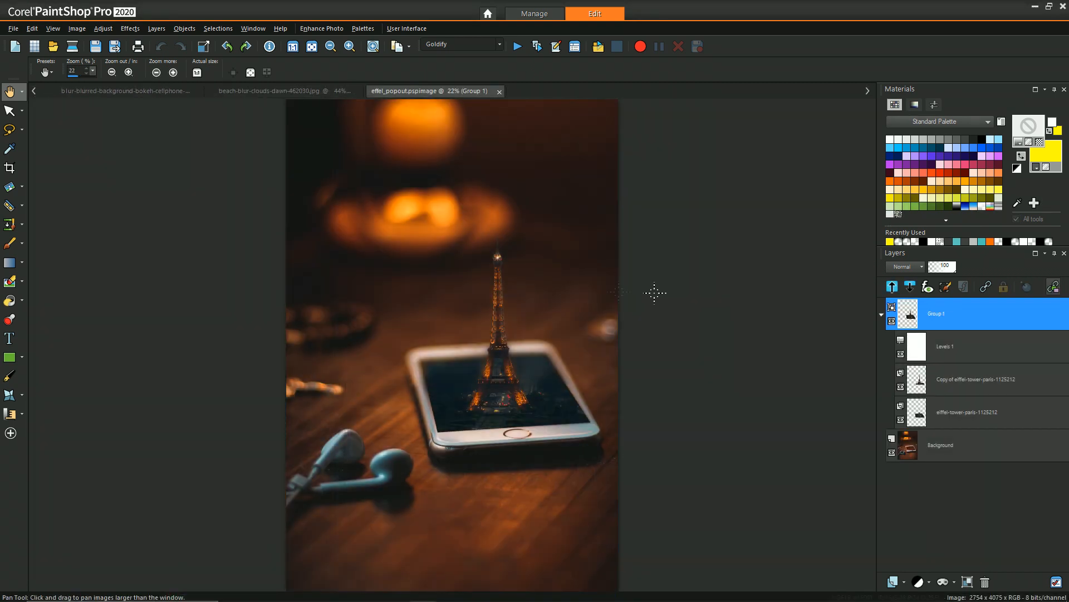
{"action": "mouse_move", "coordinate": [672, 301]}
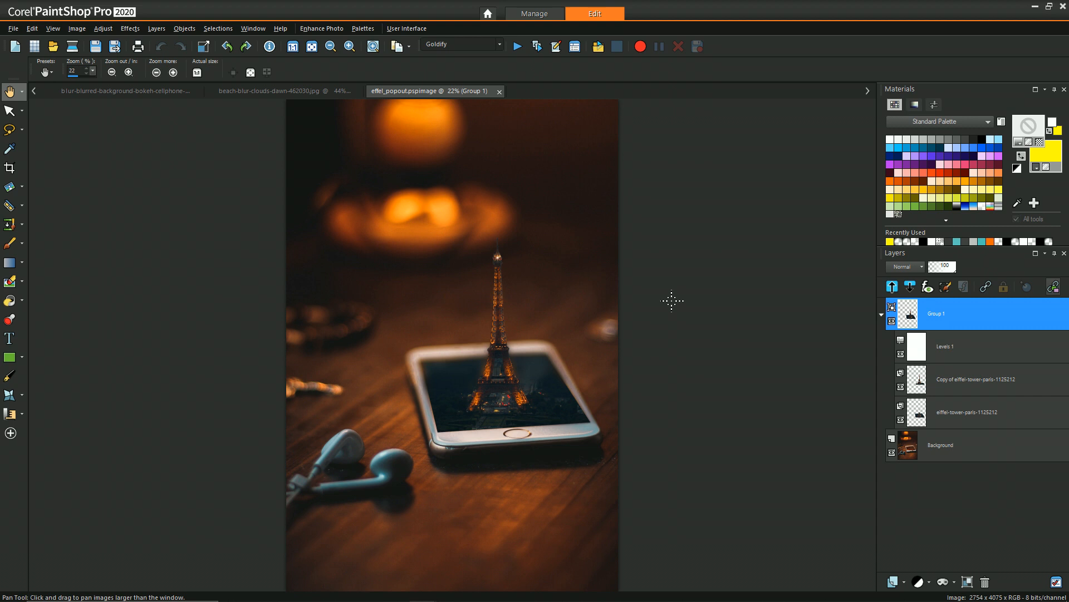
{"action": "left_click", "coordinate": [274, 91]}
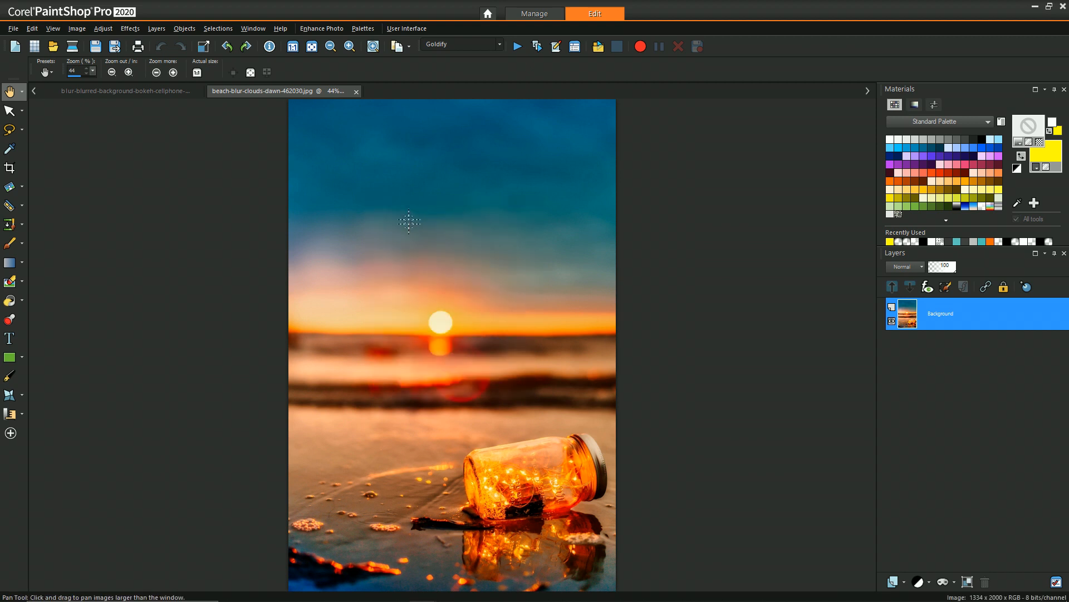
{"action": "mouse_move", "coordinate": [406, 305]}
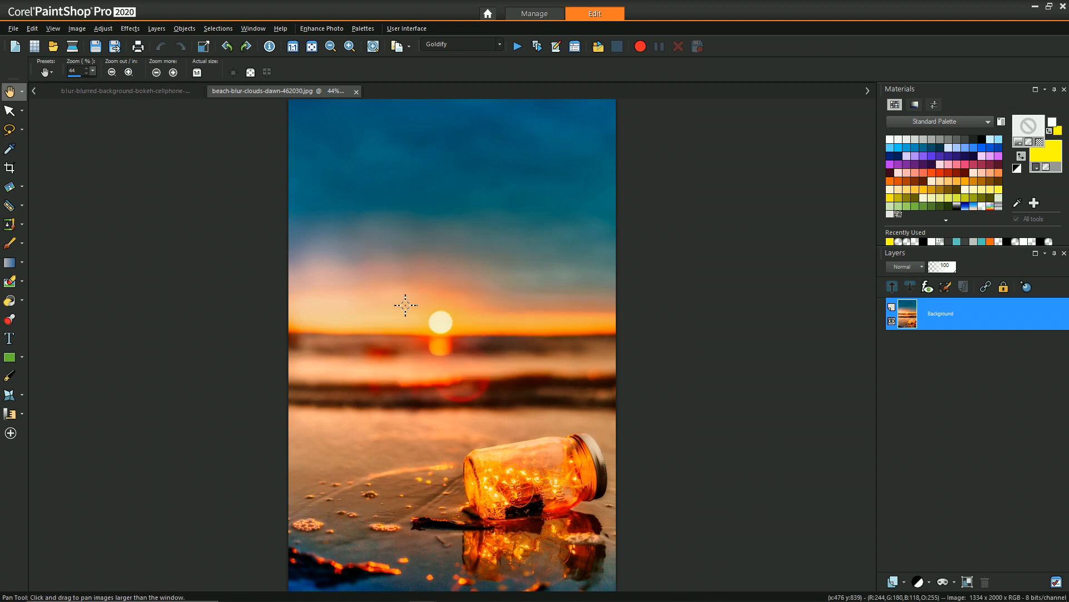
Paste the beach jar photo as a new layer at about 53% opacity, positioned over the phone screen
{"action": "left_click", "coordinate": [128, 91]}
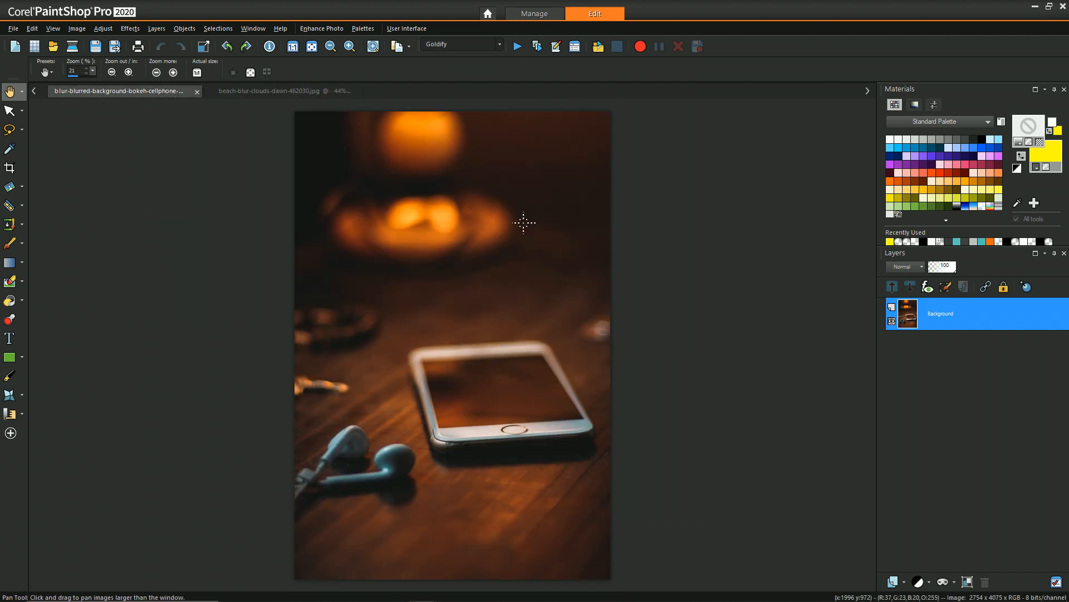
{"action": "mouse_move", "coordinate": [501, 260]}
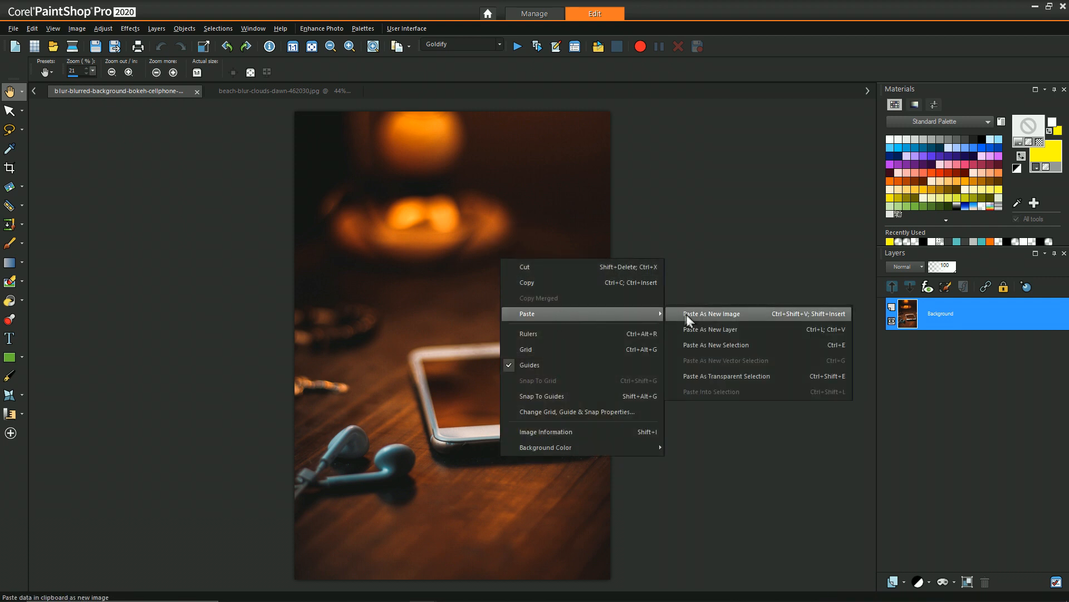
{"action": "left_click", "coordinate": [711, 329]}
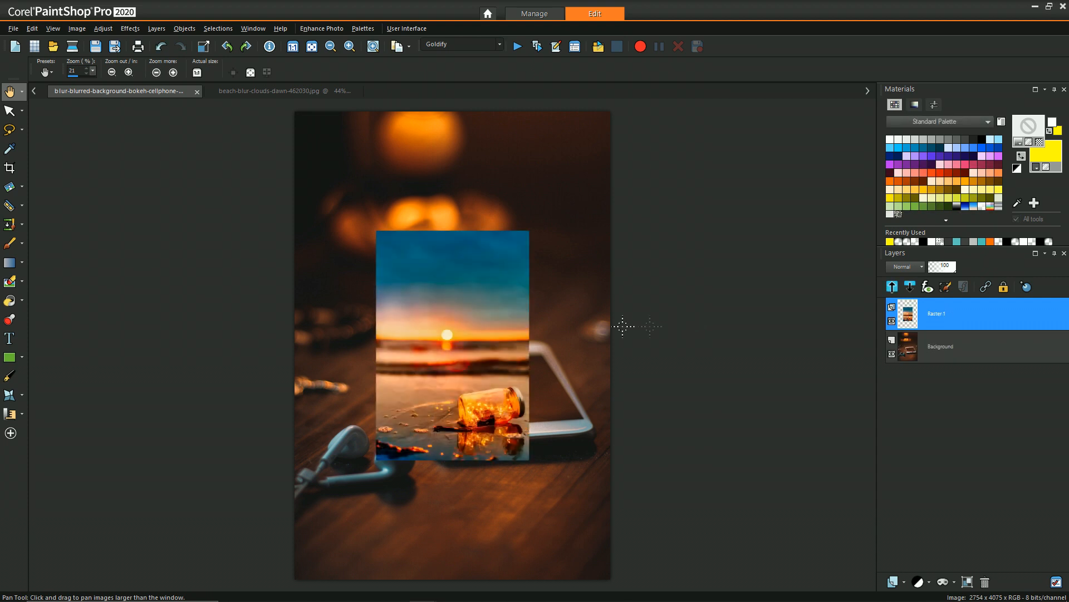
{"action": "left_click", "coordinate": [9, 111]}
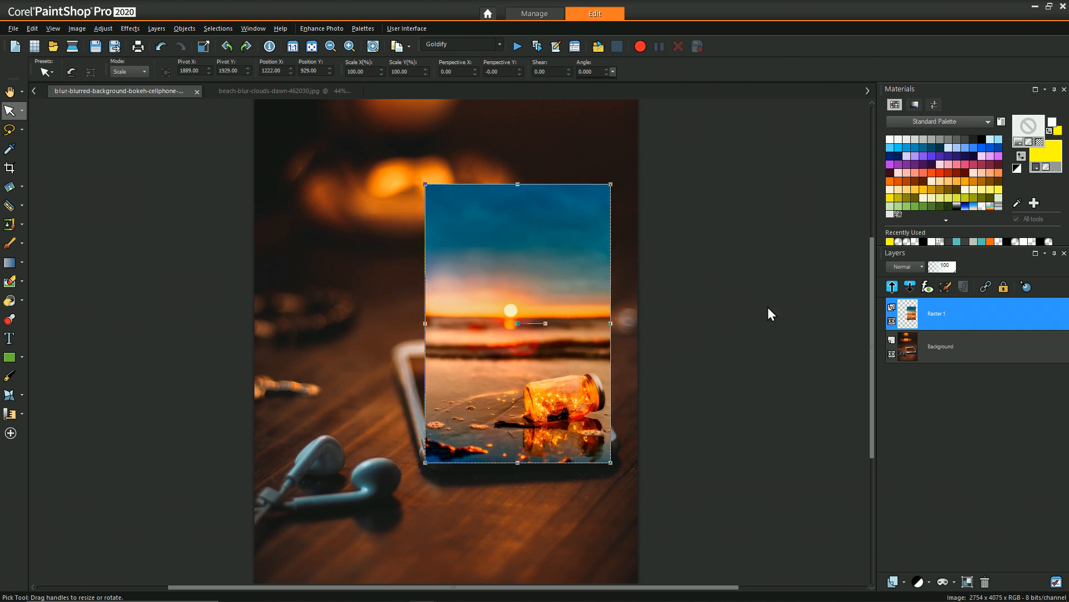
{"action": "mouse_move", "coordinate": [883, 291]}
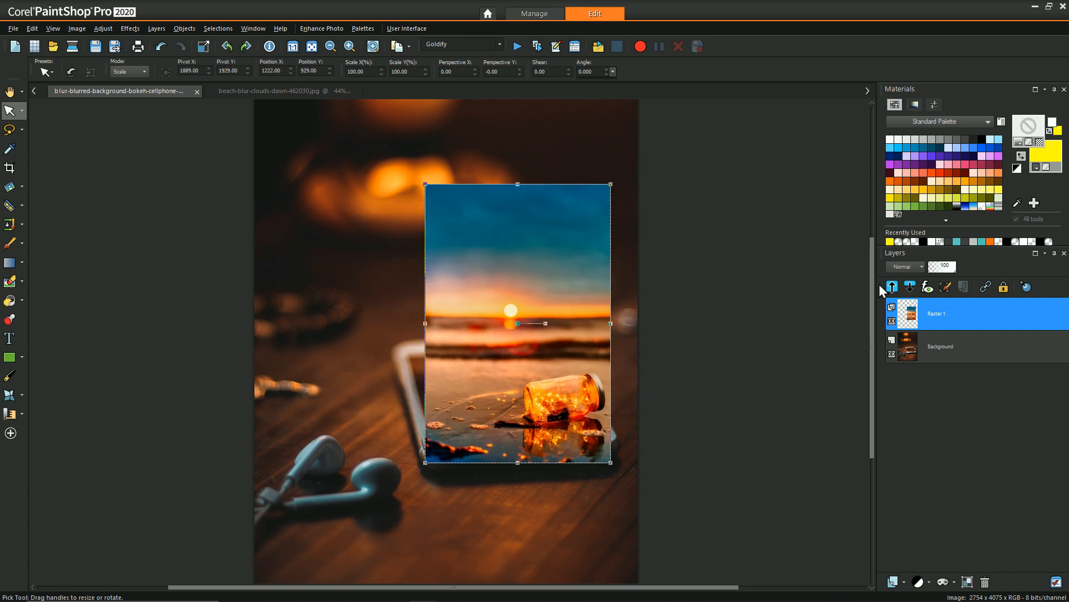
{"action": "mouse_move", "coordinate": [943, 277]}
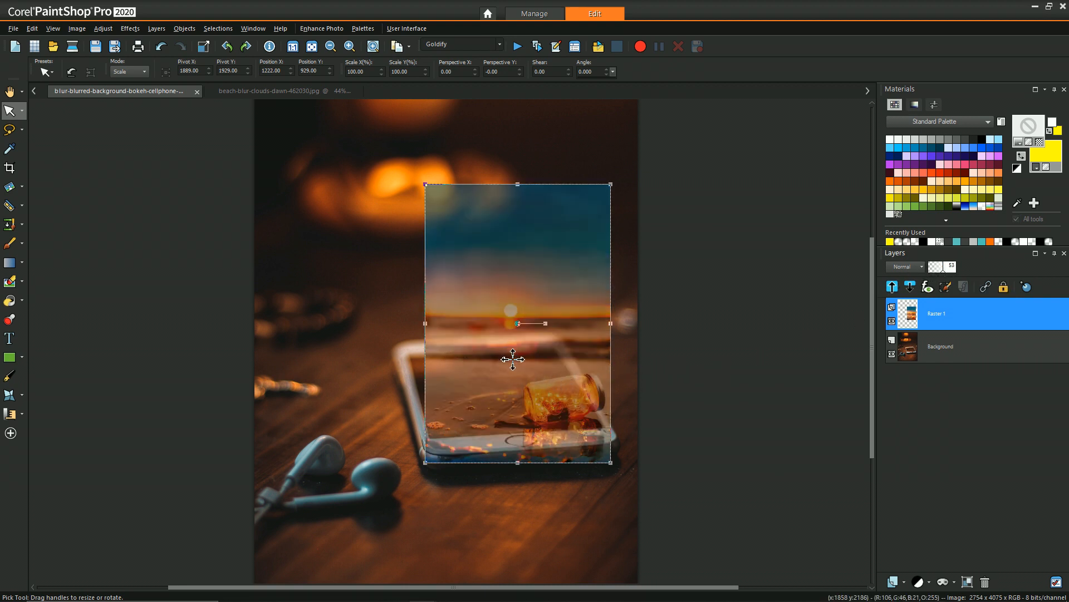
{"action": "left_click_drag", "start_coordinate": [513, 358], "coordinate": [506, 341]}
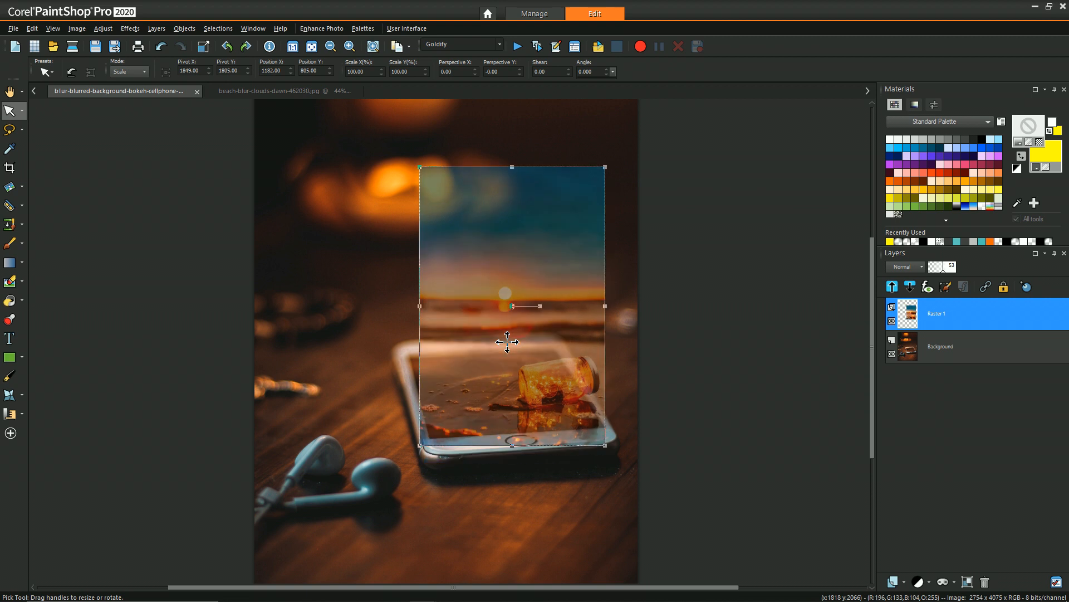
{"action": "mouse_move", "coordinate": [534, 392]}
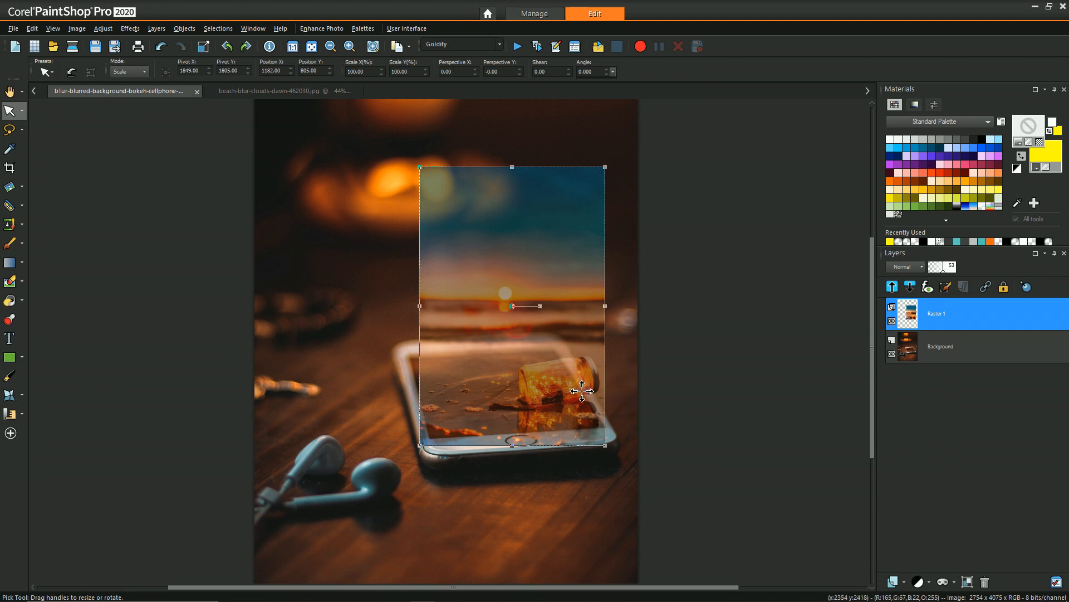
{"action": "mouse_move", "coordinate": [451, 335]}
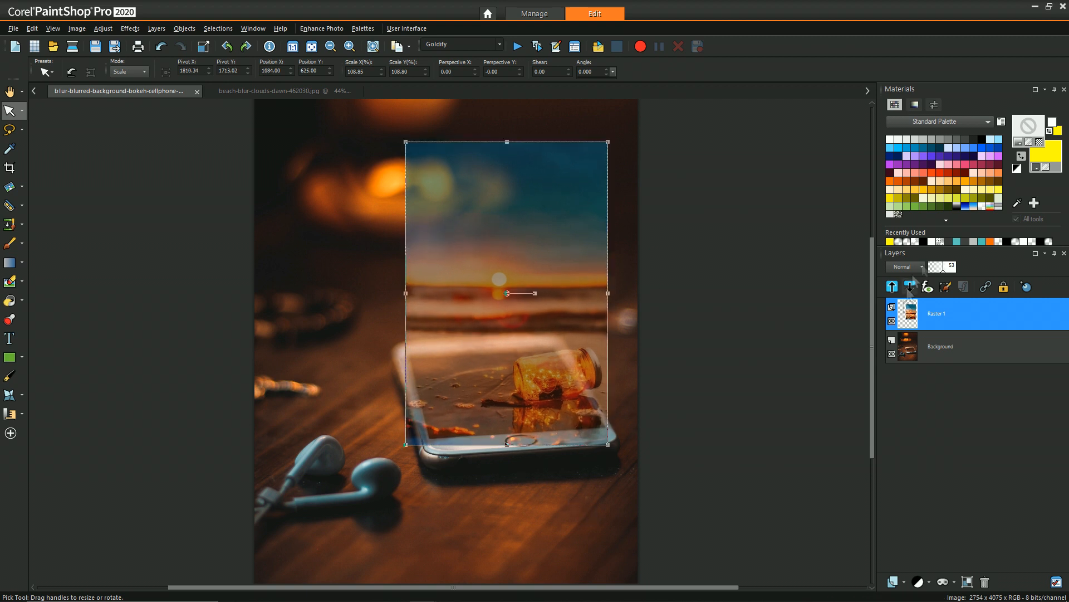
{"action": "mouse_move", "coordinate": [44, 302]}
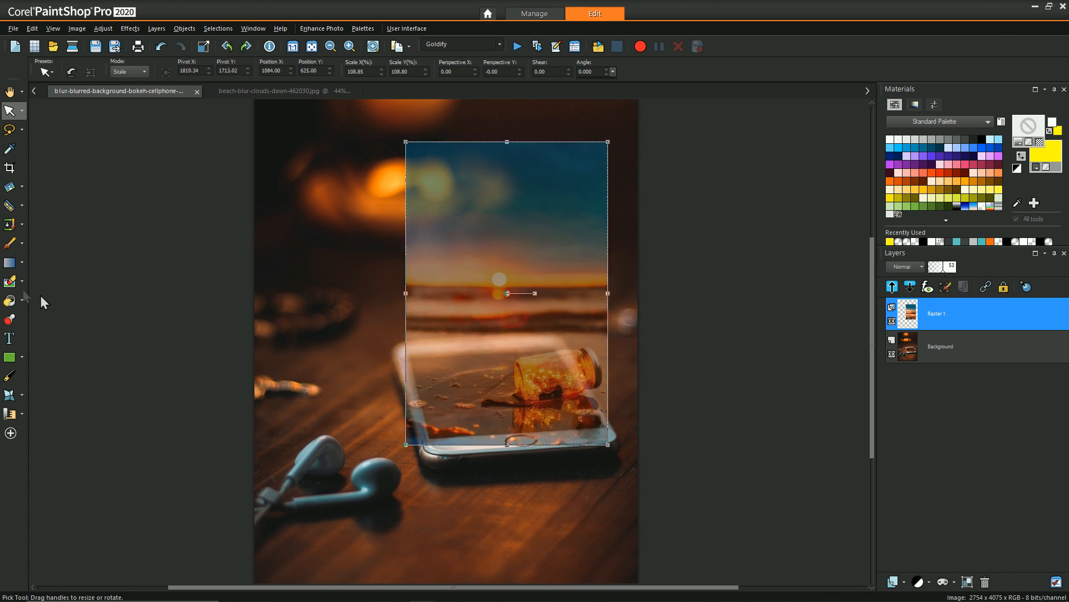
Draw a rectangular selection around the phone screen and jar, then invert it
{"action": "left_click", "coordinate": [21, 130]}
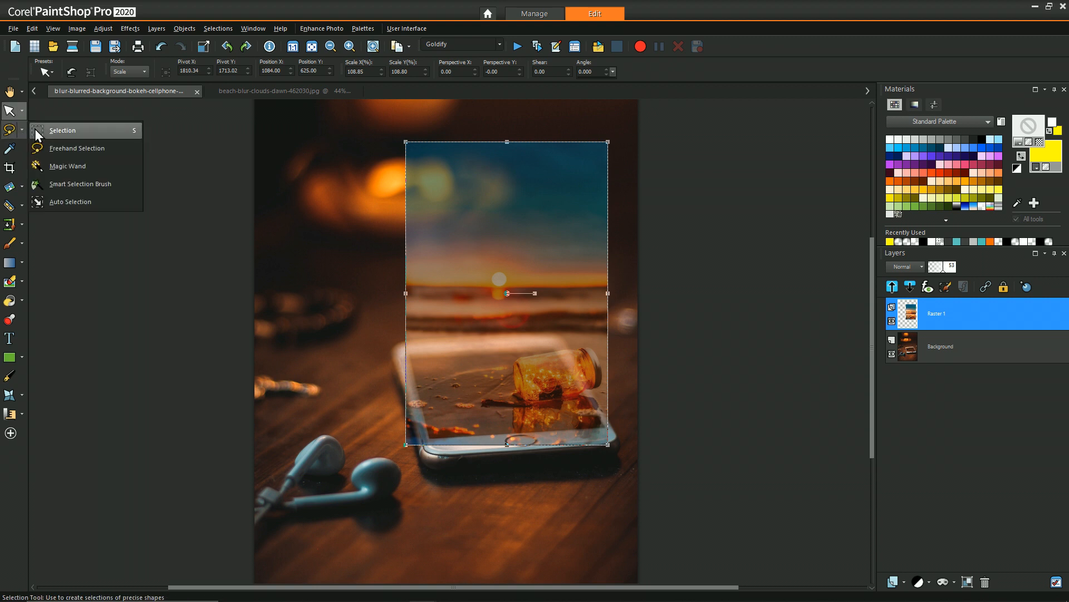
{"action": "left_click", "coordinate": [63, 131]}
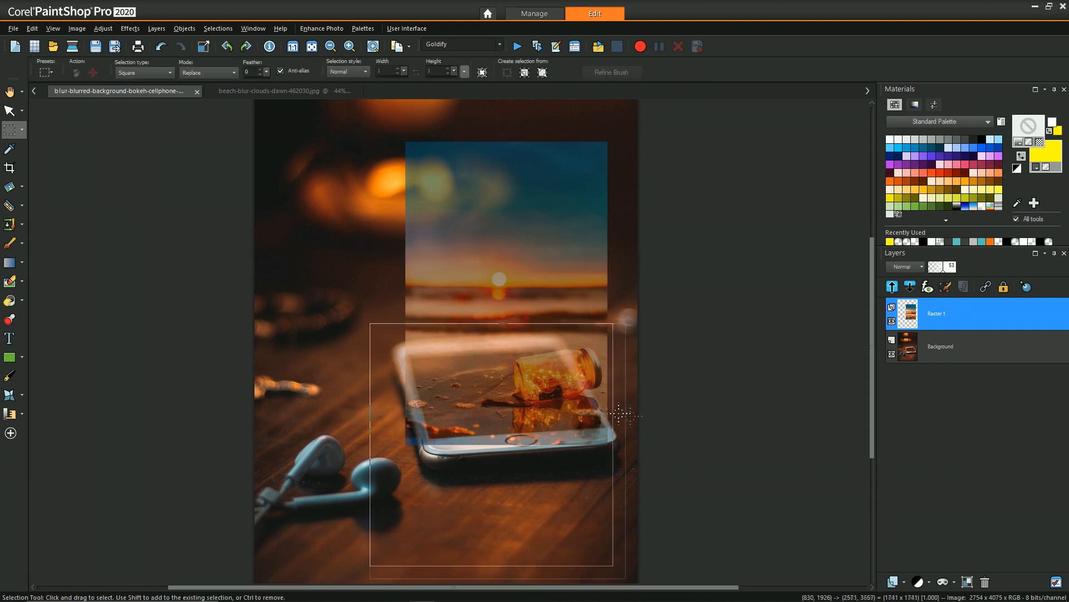
{"action": "left_click", "coordinate": [167, 73]}
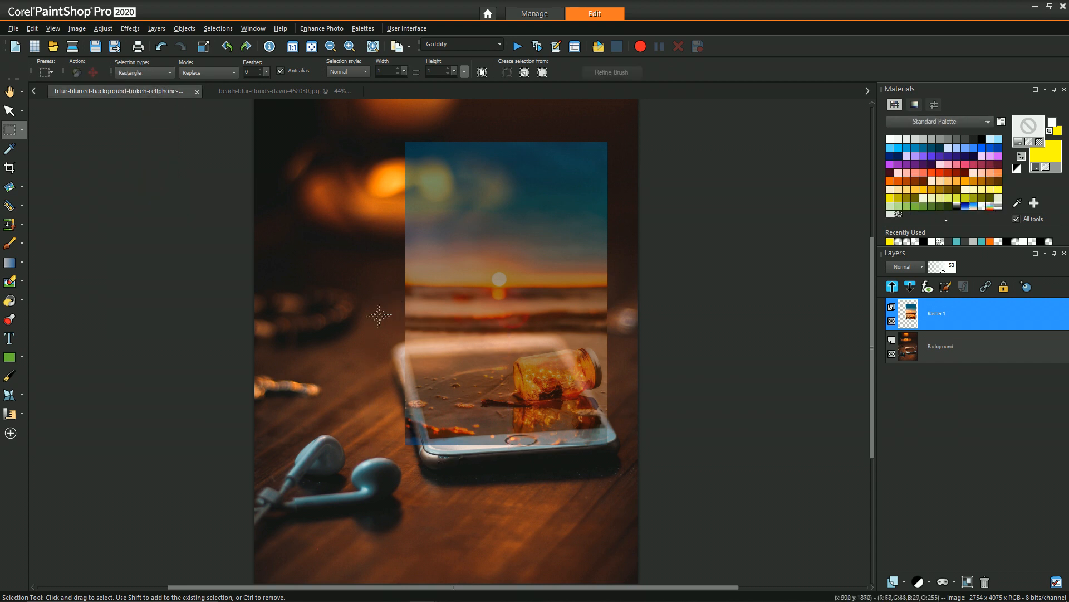
{"action": "left_click_drag", "start_coordinate": [380, 316], "coordinate": [640, 458]}
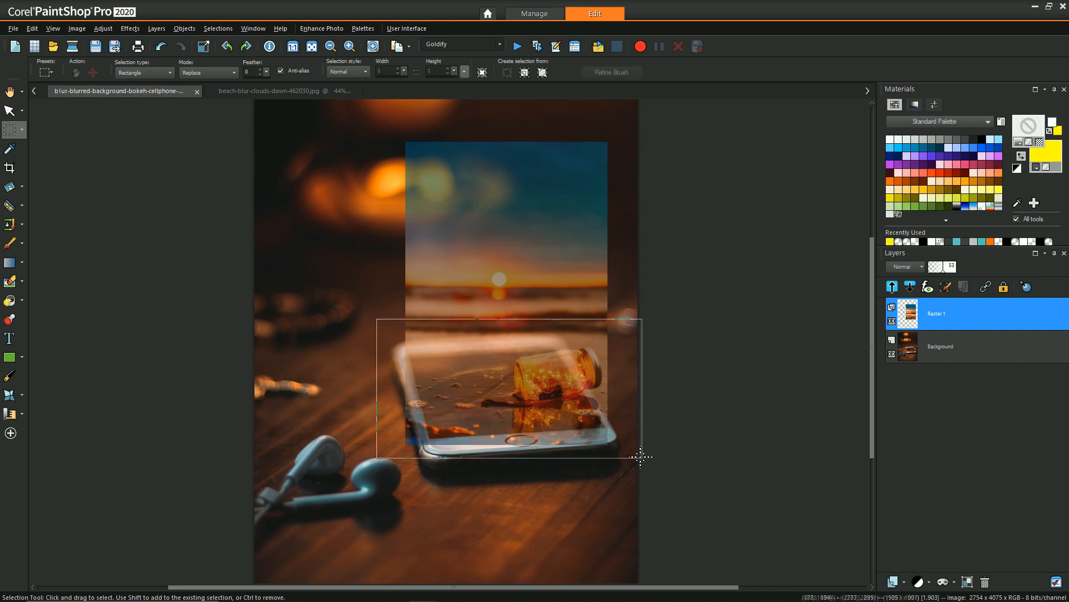
{"action": "left_click_drag", "start_coordinate": [379, 319], "coordinate": [631, 457]}
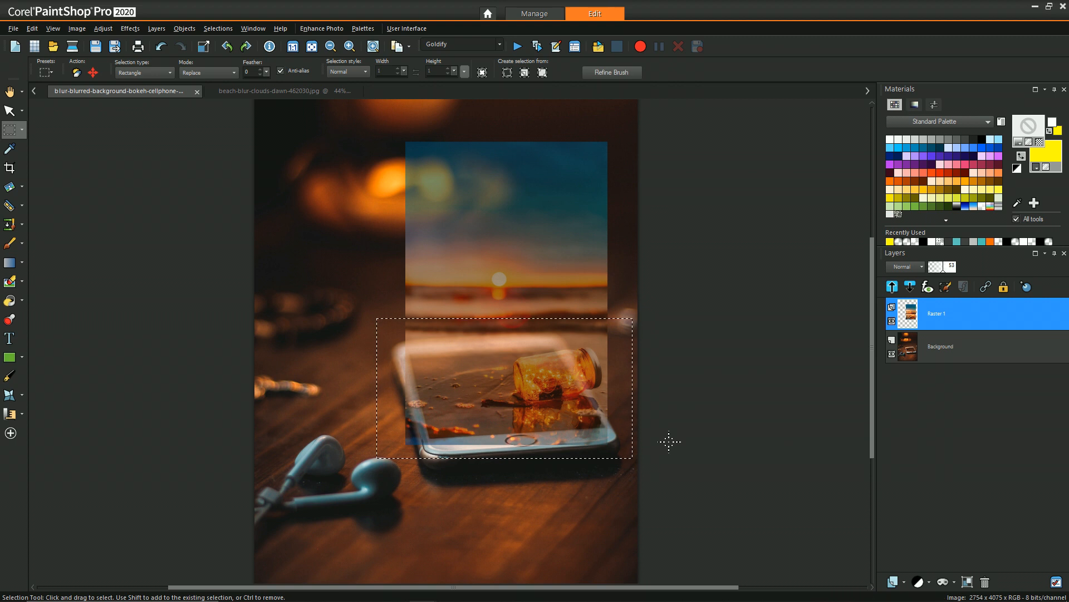
{"action": "left_click", "coordinate": [219, 28]}
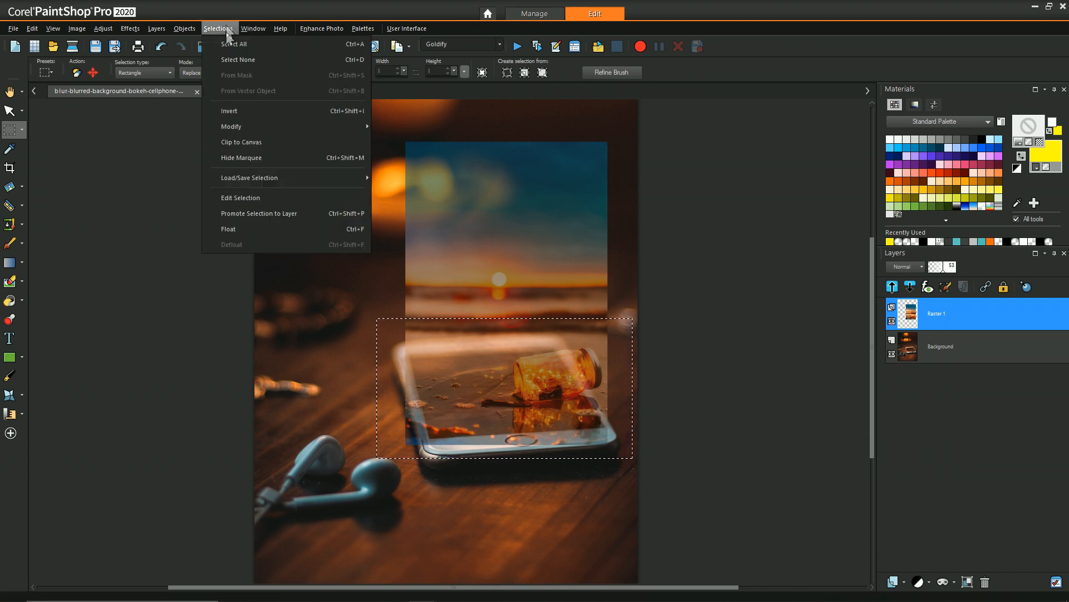
{"action": "left_click", "coordinate": [238, 43]}
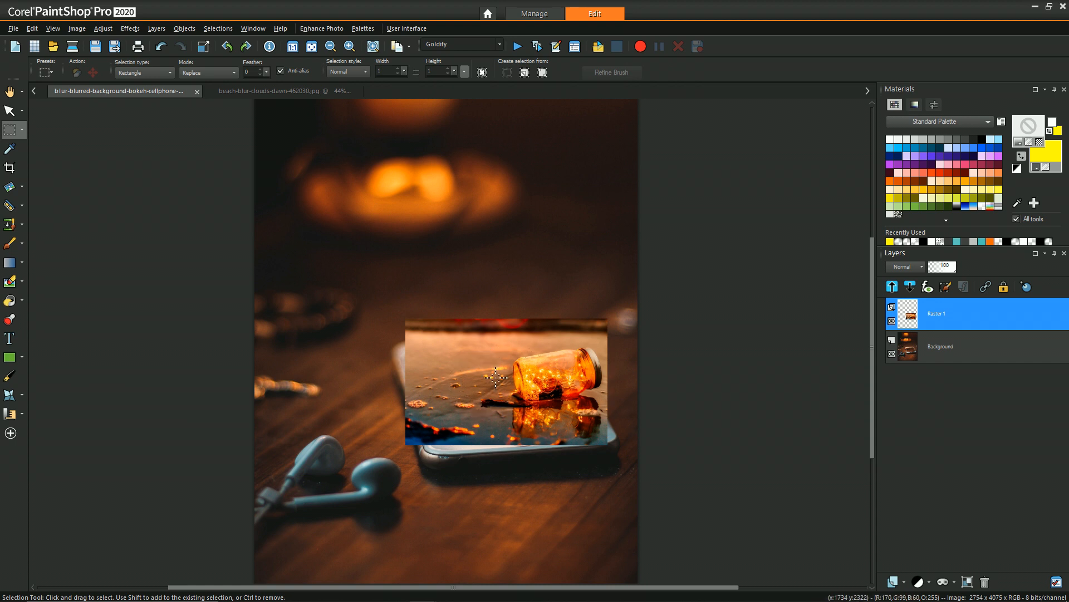
{"action": "mouse_move", "coordinate": [432, 375]}
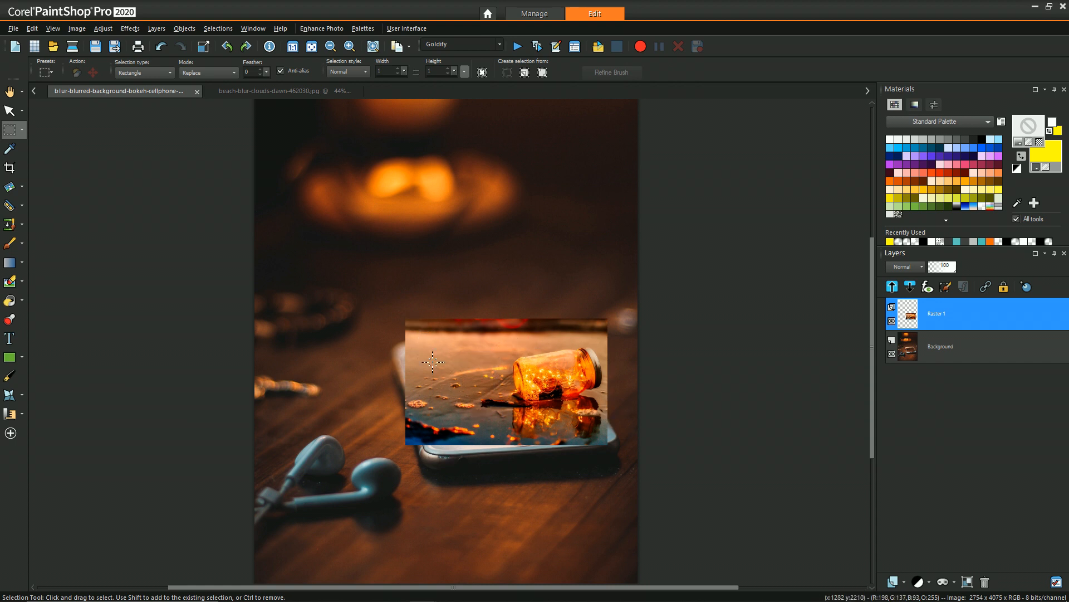
{"action": "mouse_move", "coordinate": [599, 399]}
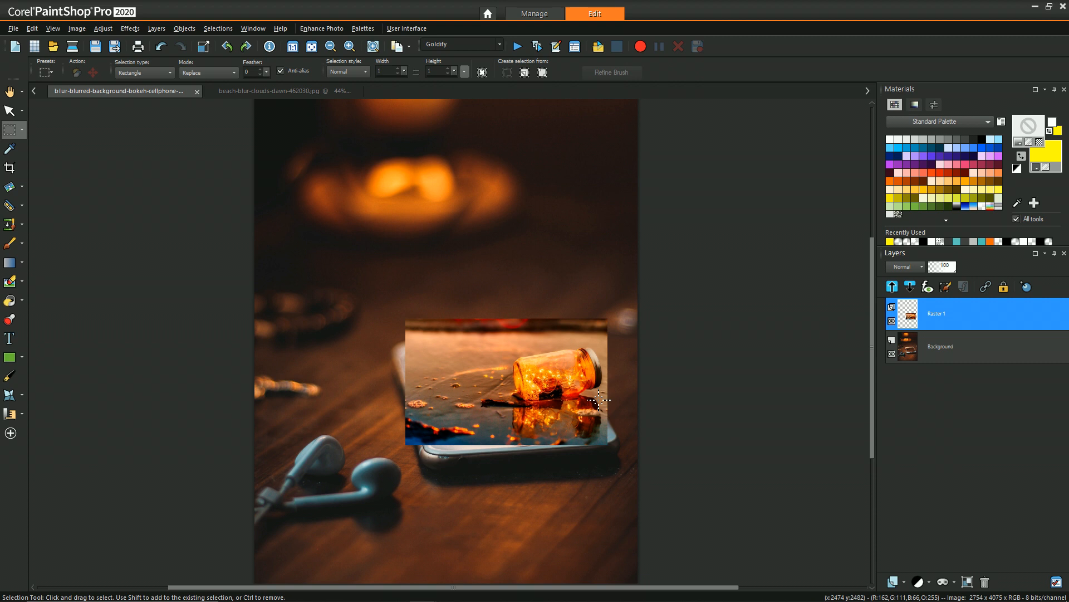
{"action": "mouse_move", "coordinate": [478, 468]}
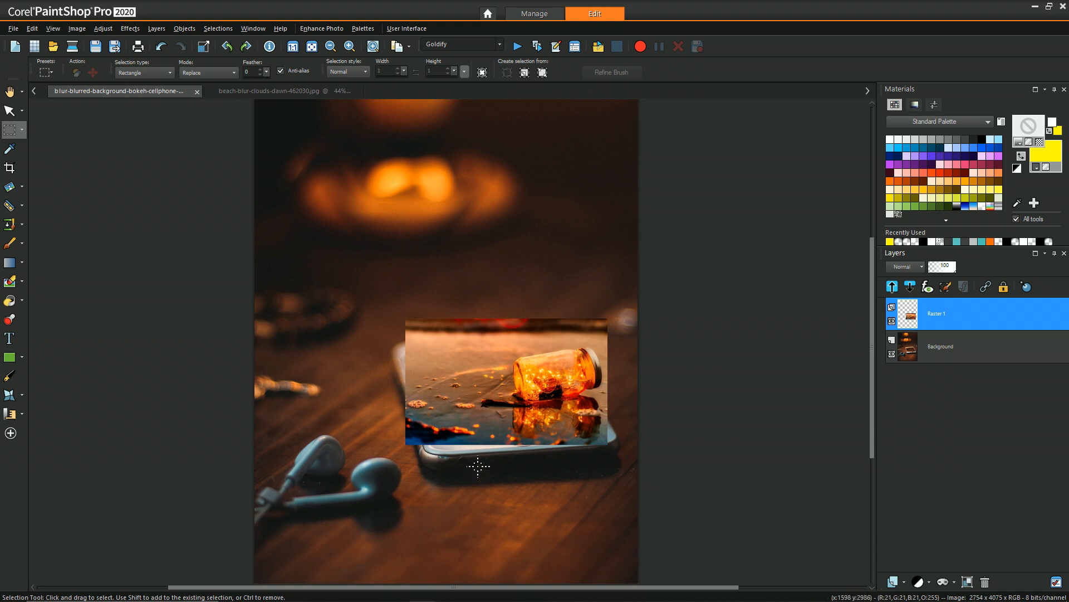
{"action": "mouse_move", "coordinate": [460, 450]}
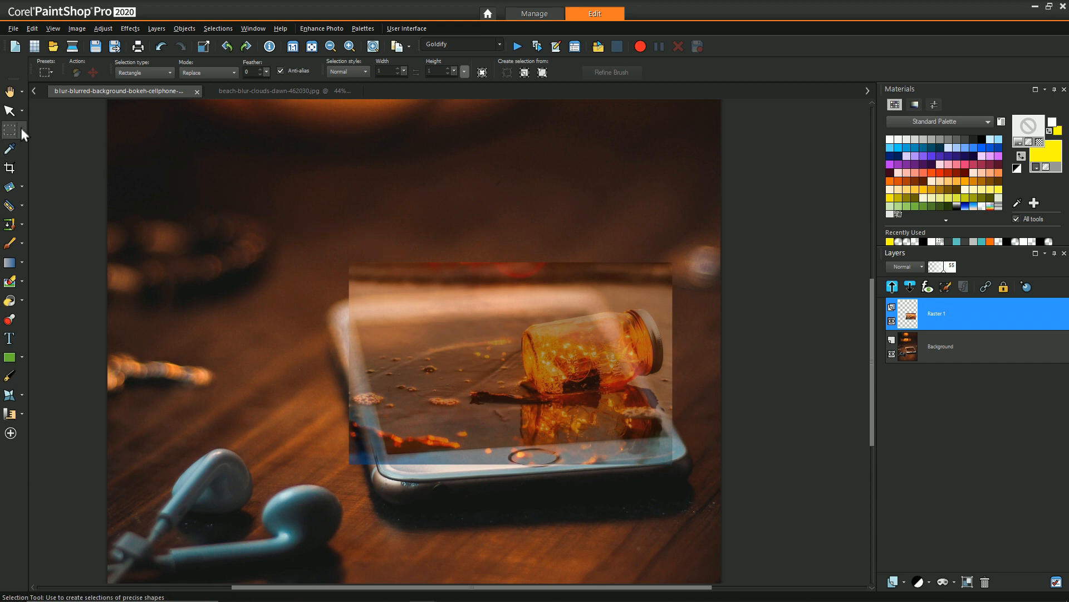
Cut the jar photo along the screen's slanted left and bottom edges using point-to-point freehand selection
{"action": "left_click", "coordinate": [24, 128]}
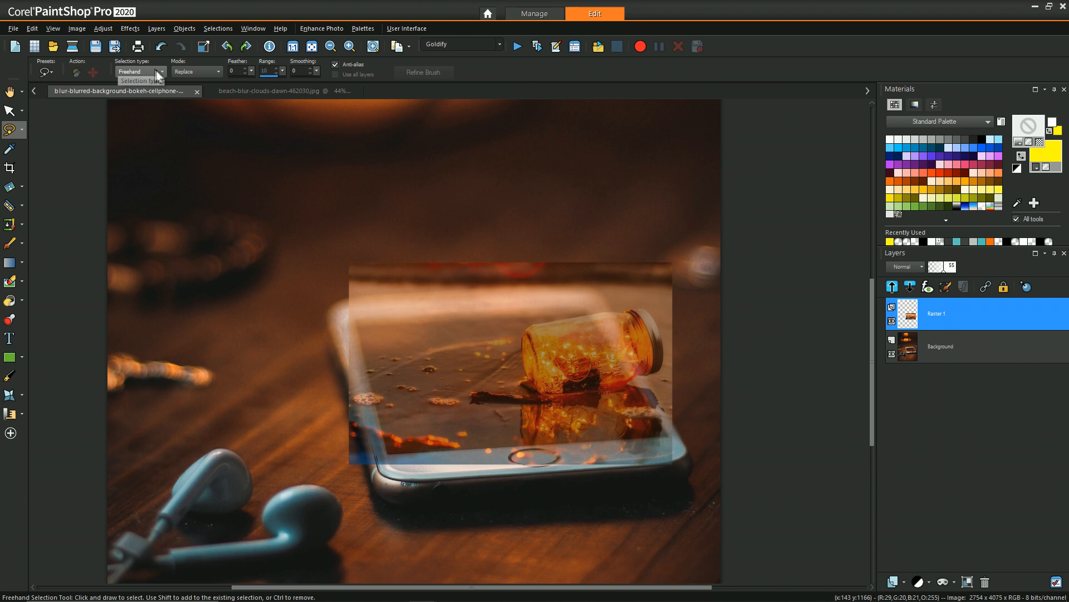
{"action": "left_click", "coordinate": [161, 71]}
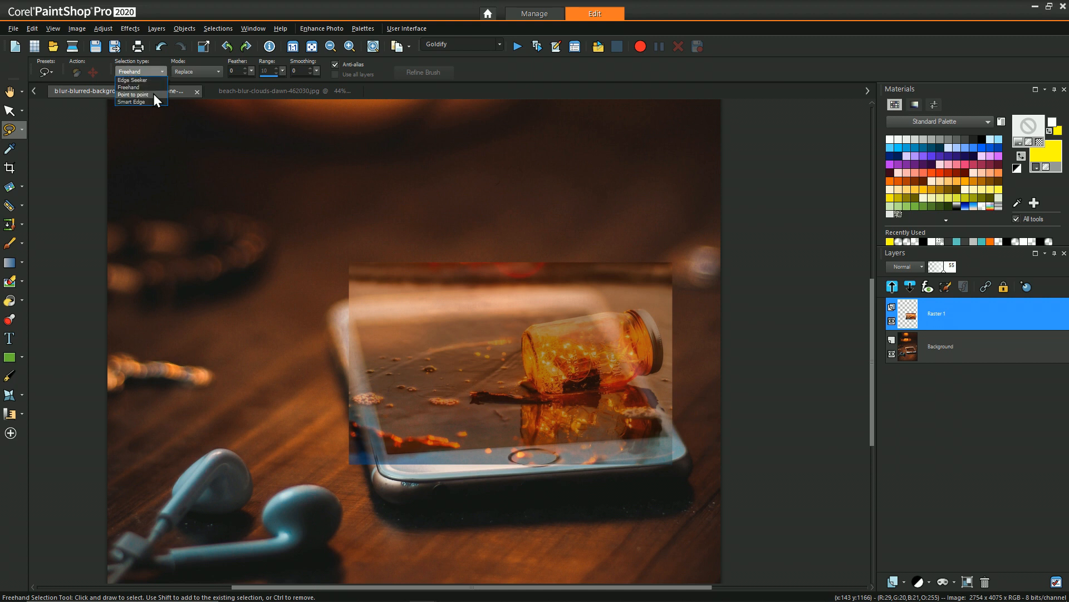
{"action": "left_click", "coordinate": [132, 94]}
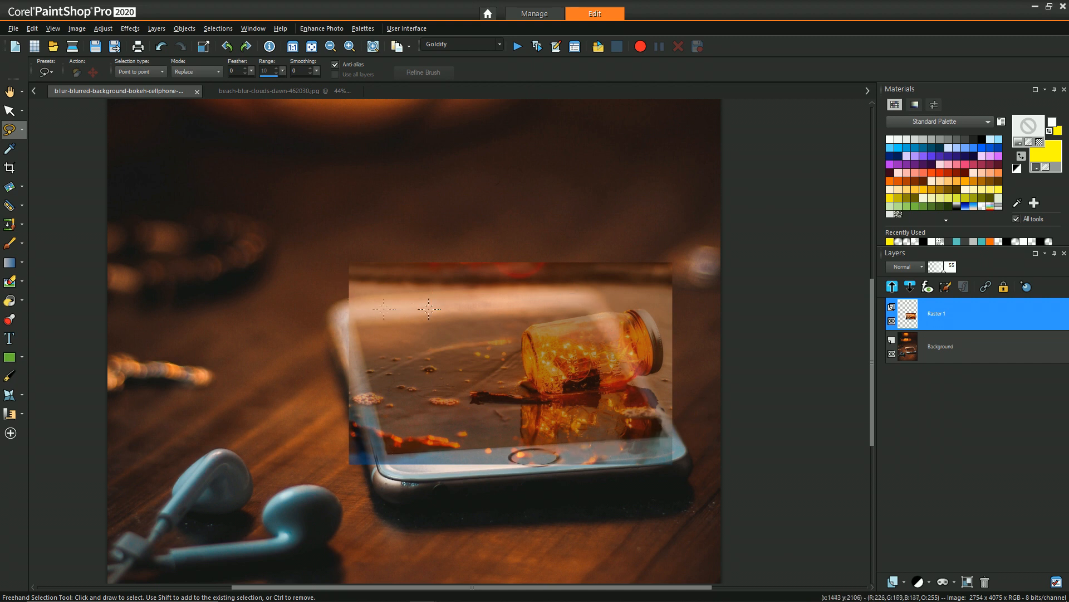
{"action": "mouse_move", "coordinate": [353, 319]}
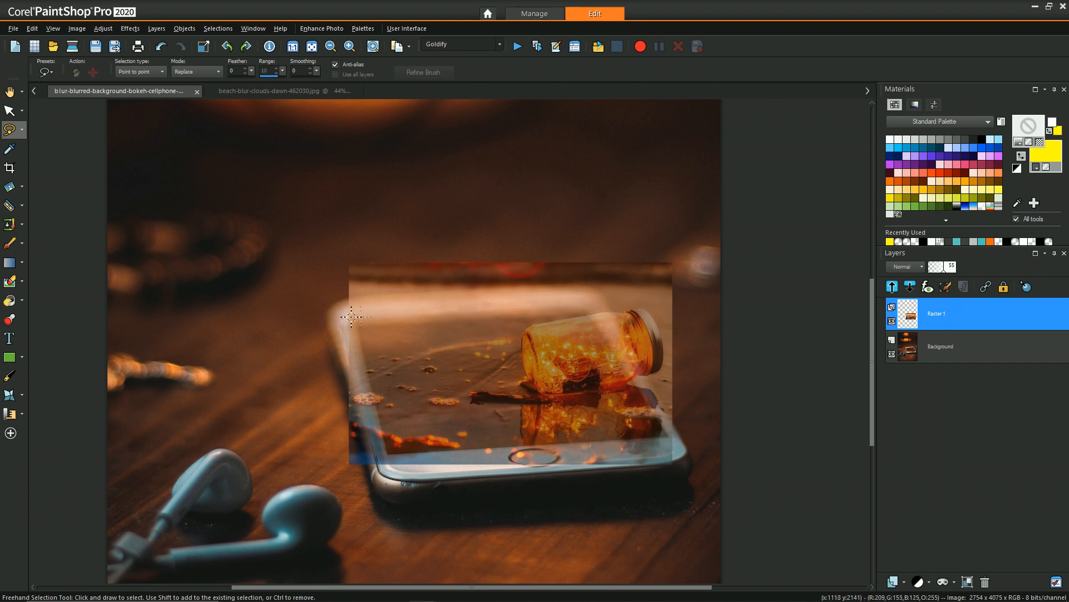
{"action": "mouse_move", "coordinate": [356, 314]}
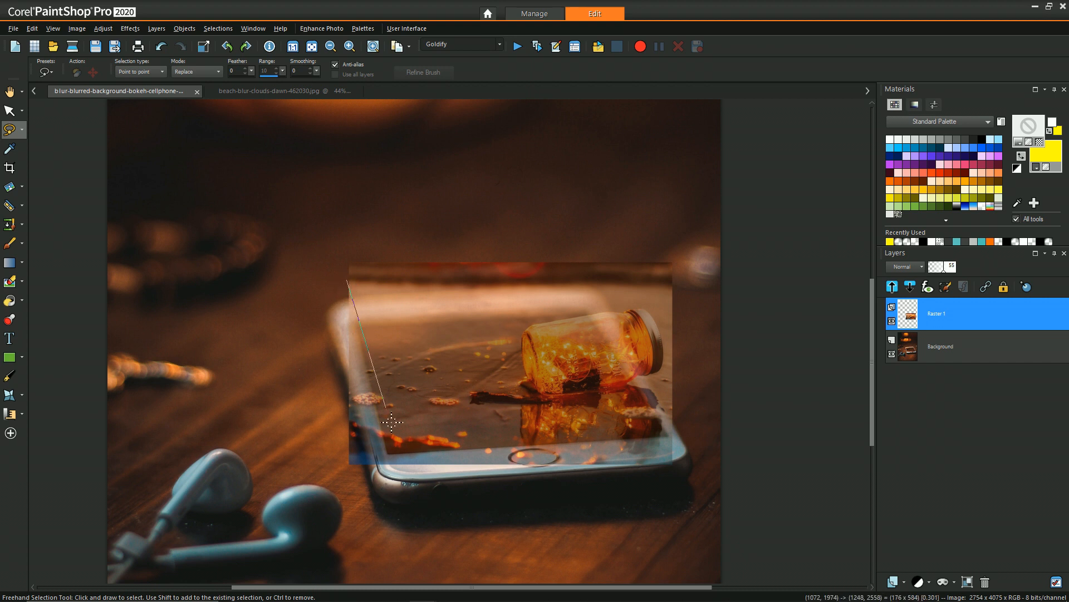
{"action": "left_click", "coordinate": [380, 509]}
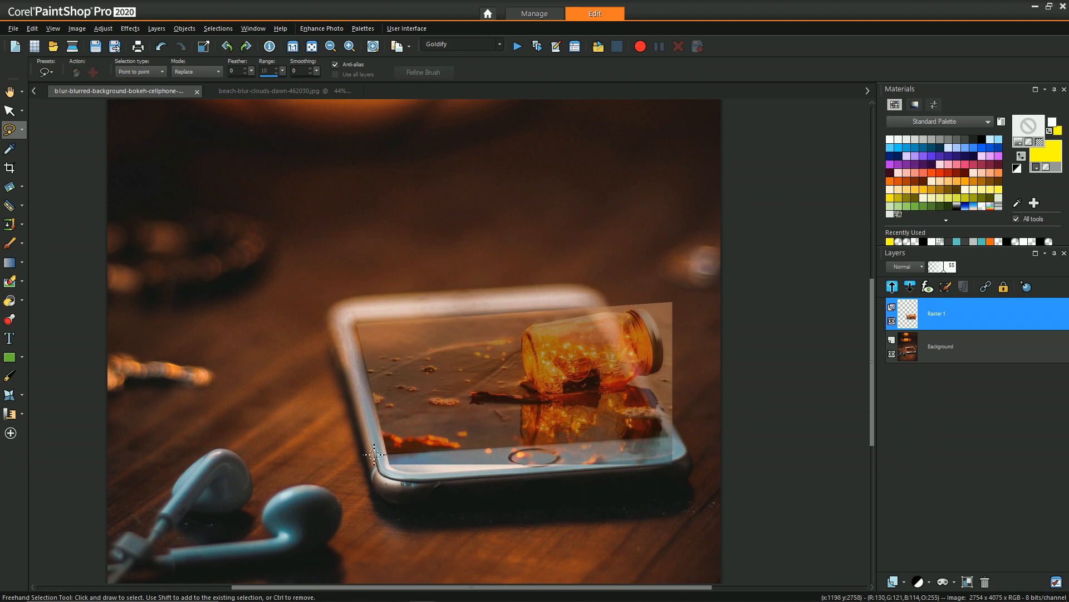
{"action": "left_click_drag", "start_coordinate": [374, 454], "coordinate": [399, 512]}
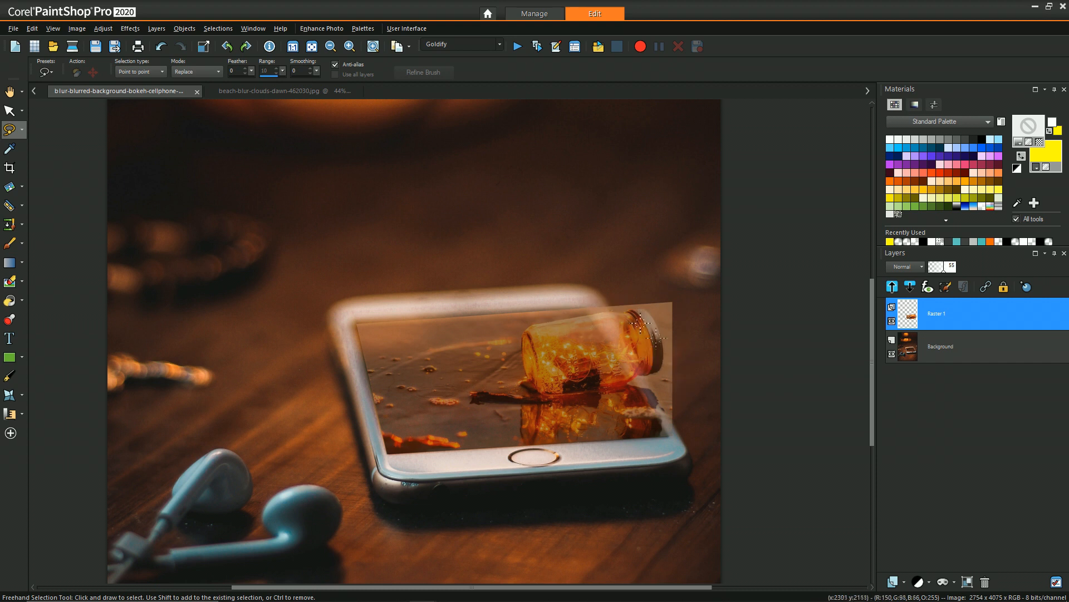
{"action": "mouse_move", "coordinate": [456, 361]}
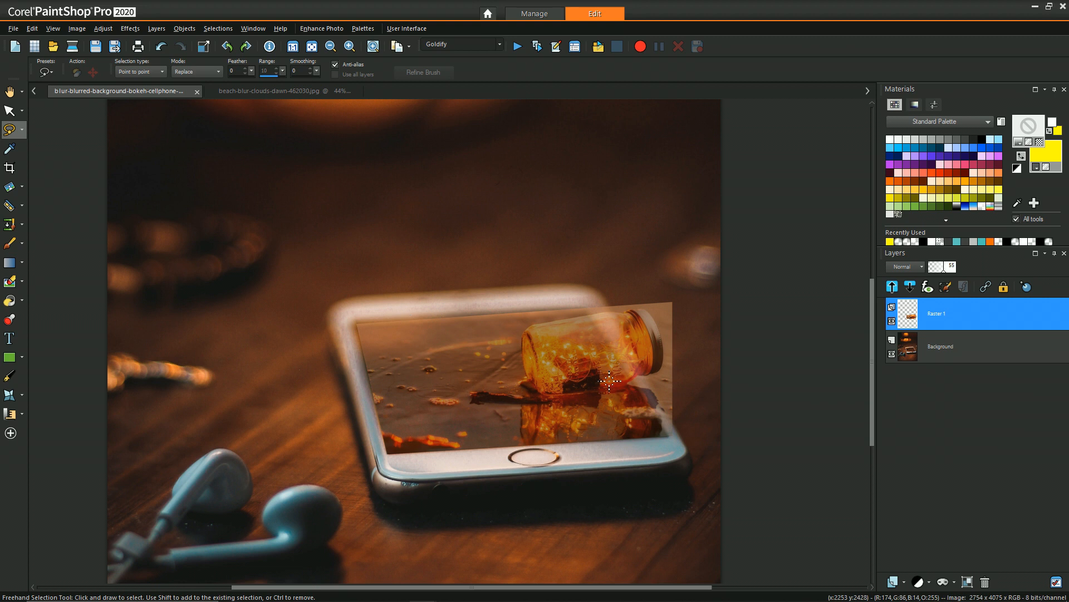
{"action": "mouse_move", "coordinate": [949, 276]}
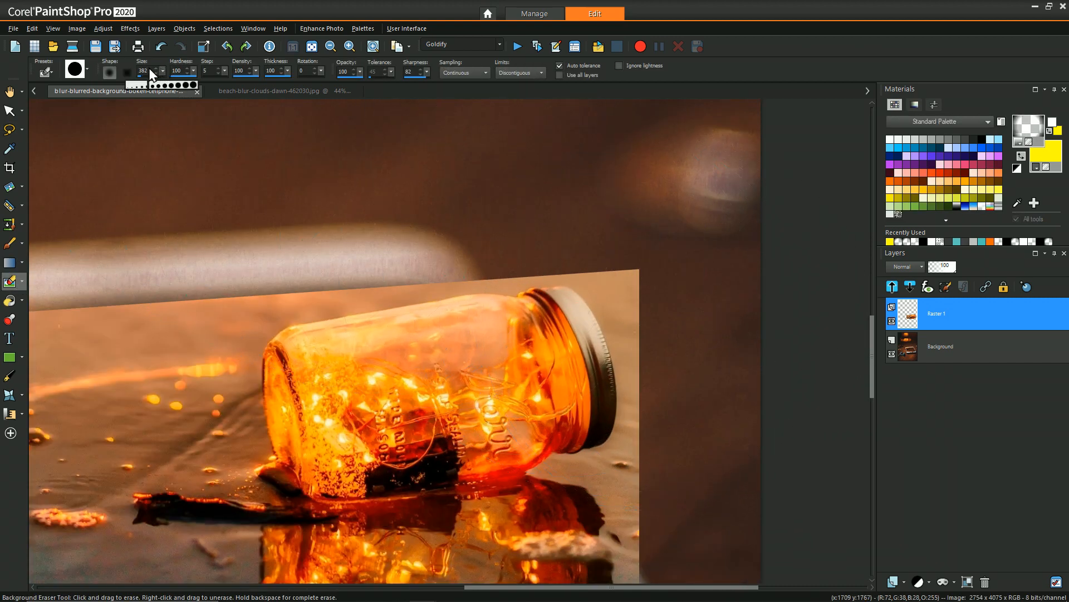
Resize the Background Eraser and erase leftover beach beside the jar's cap and right side
{"action": "left_click", "coordinate": [146, 69]}
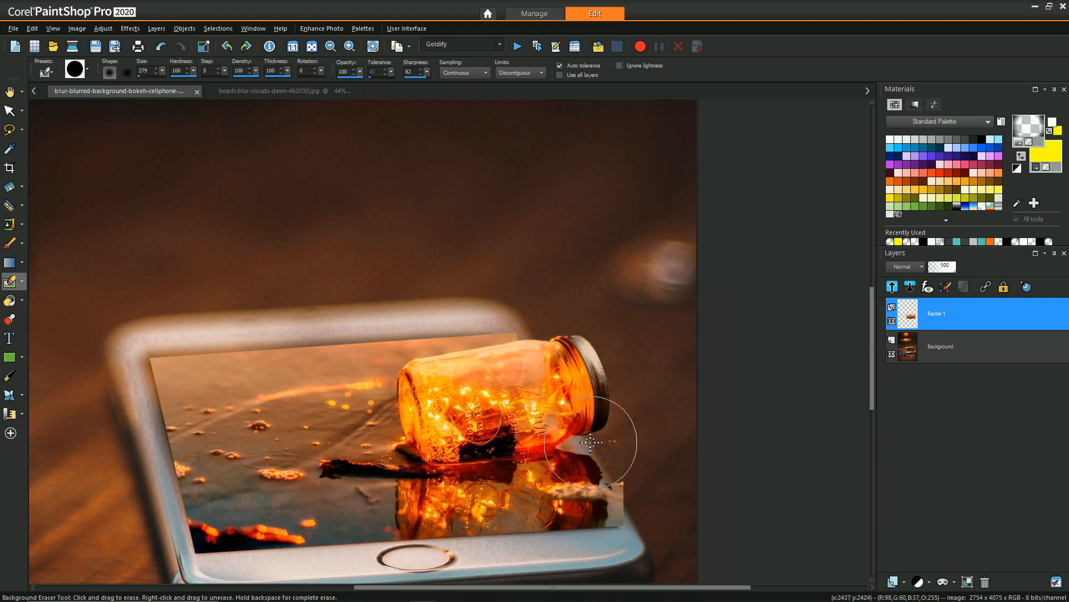
{"action": "left_click_drag", "start_coordinate": [594, 440], "coordinate": [714, 313]}
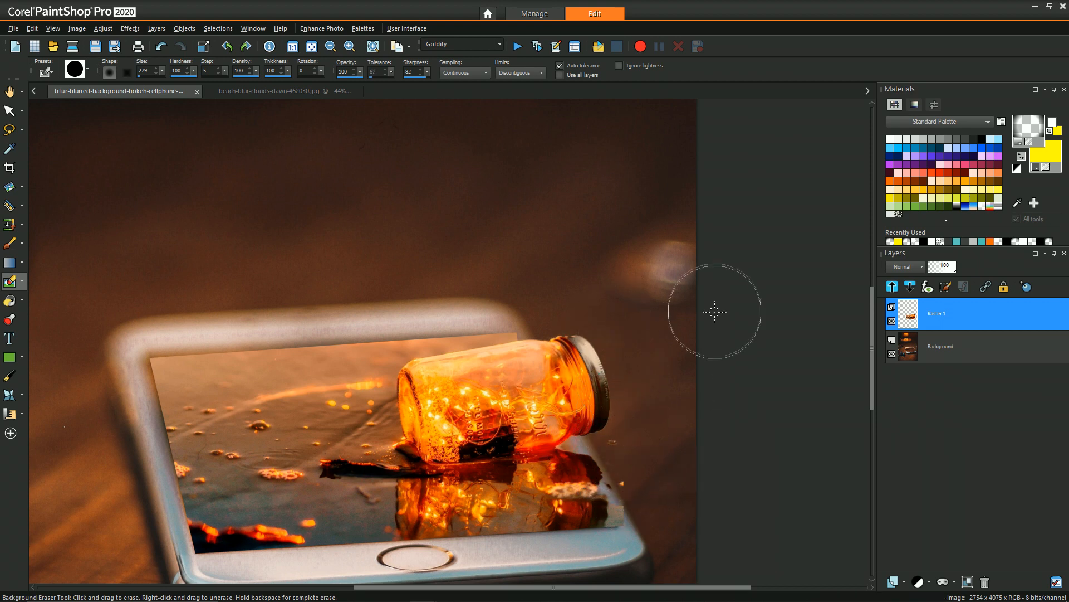
{"action": "left_click", "coordinate": [9, 128]}
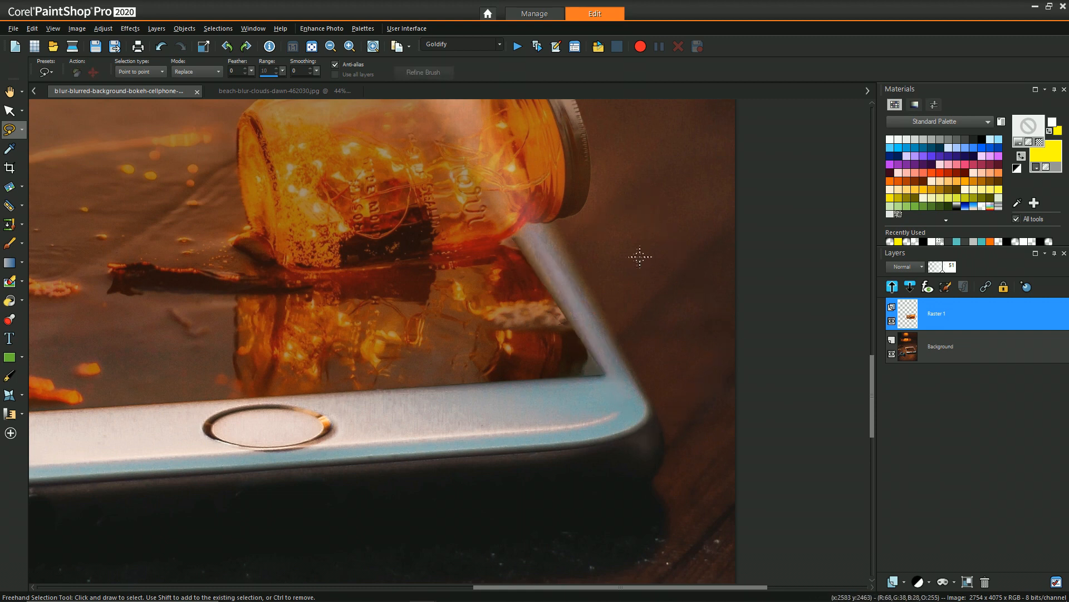
Trim the jar photo's top edge to match the phone screen outline
{"action": "left_click", "coordinate": [10, 281]}
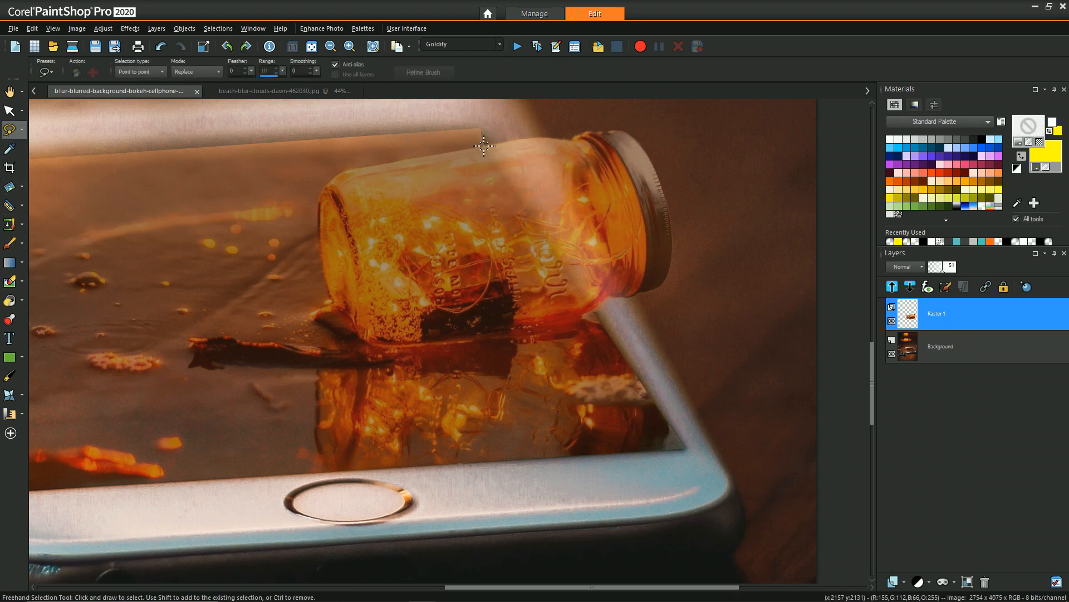
{"action": "left_click_drag", "start_coordinate": [484, 147], "coordinate": [542, 143]}
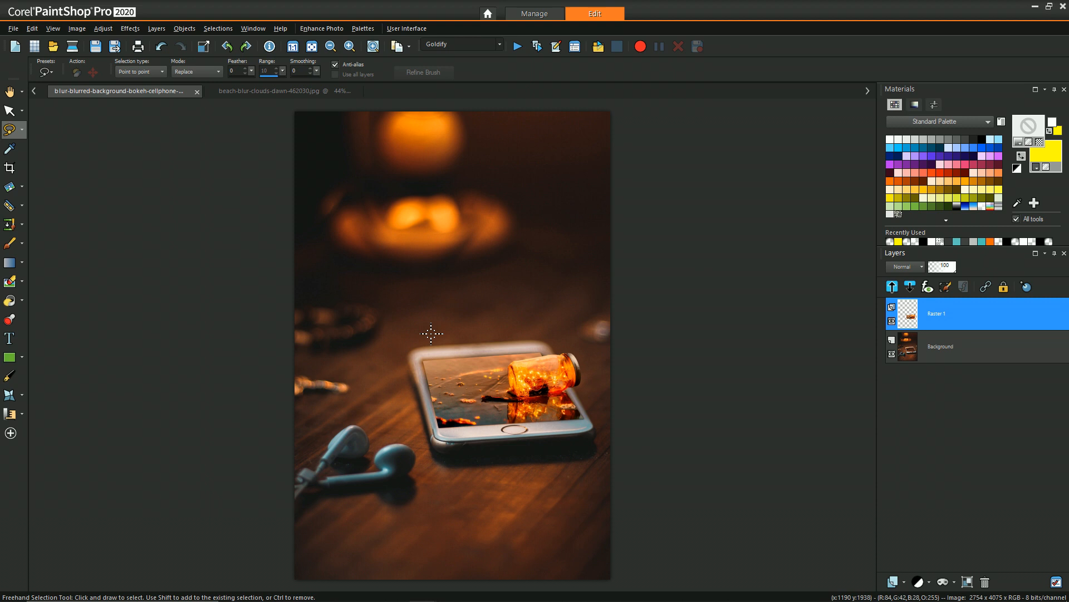
{"action": "mouse_move", "coordinate": [437, 298]}
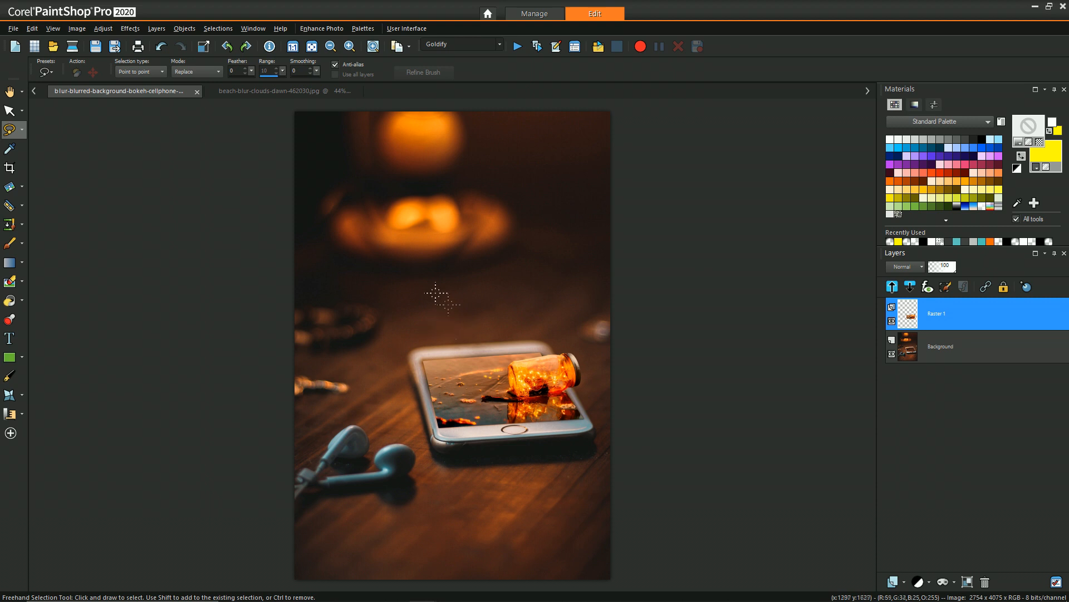
{"action": "mouse_move", "coordinate": [430, 288]}
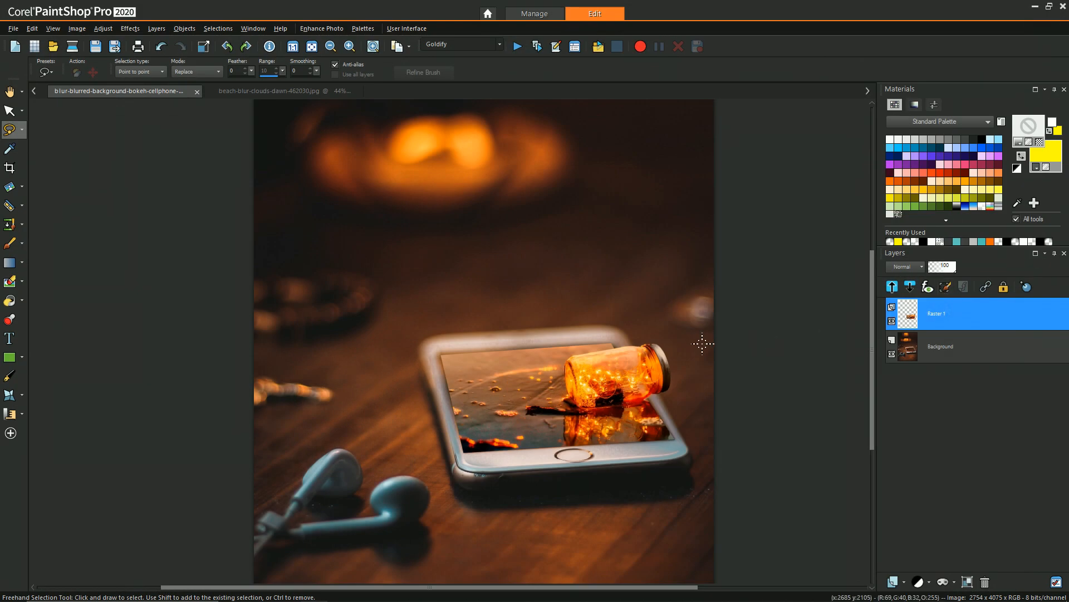
{"action": "mouse_move", "coordinate": [440, 394]}
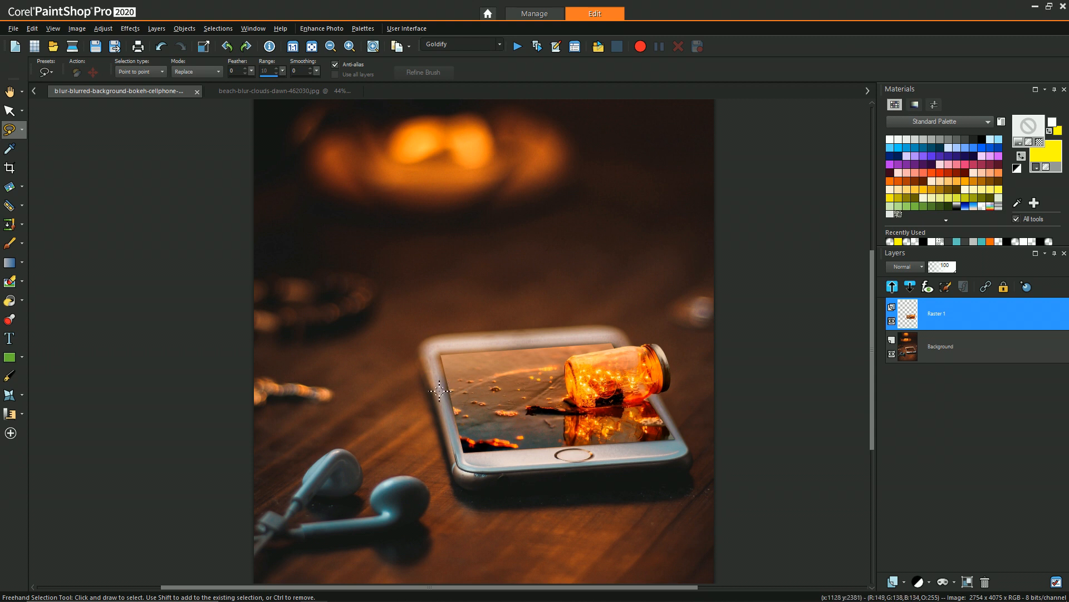
{"action": "mouse_move", "coordinate": [401, 390]}
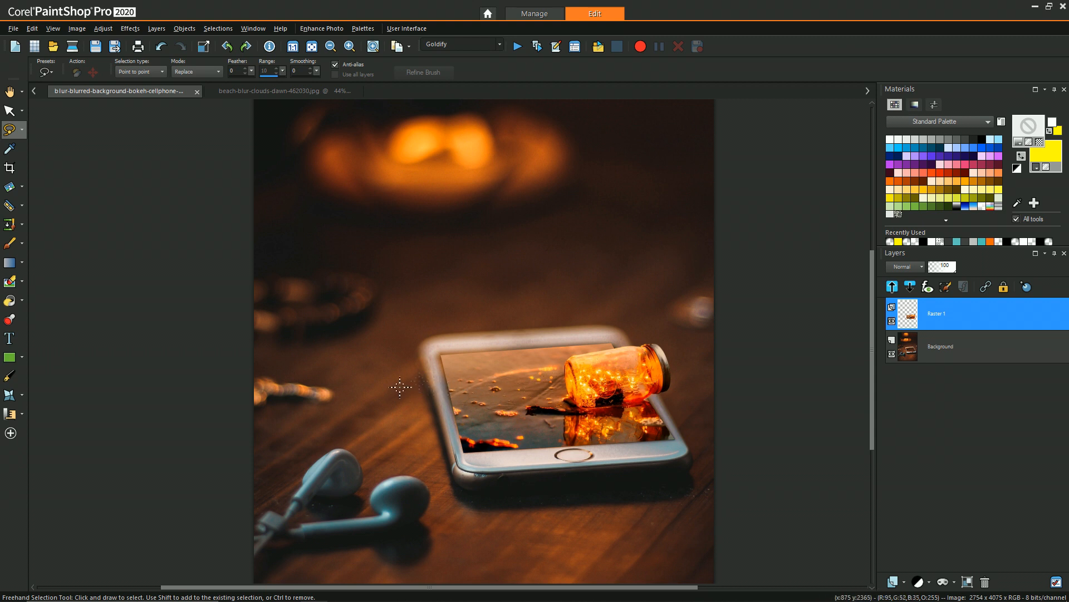
{"action": "mouse_move", "coordinate": [549, 363]}
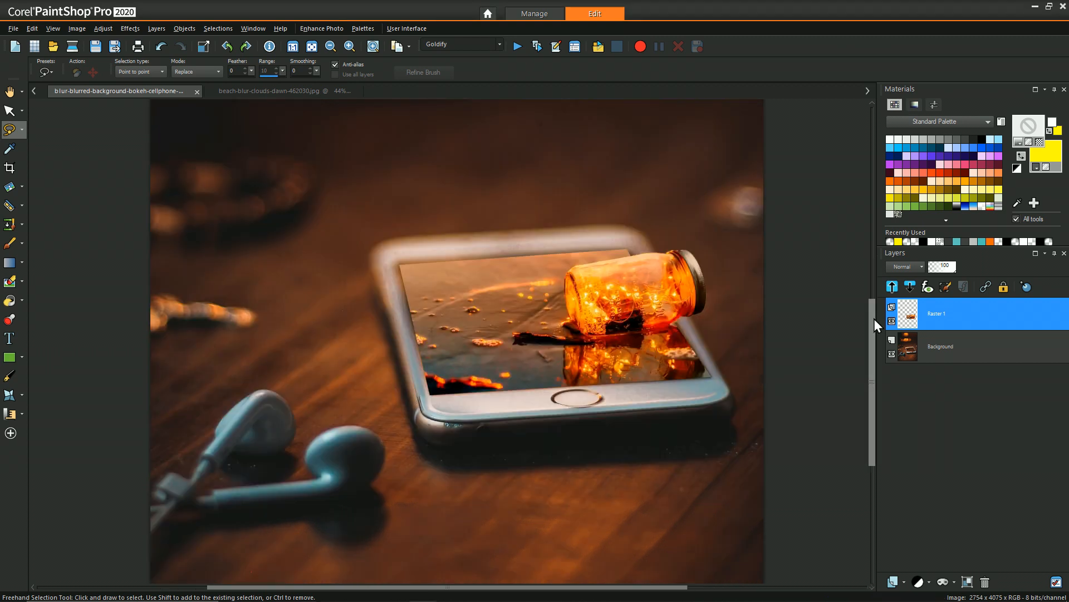
{"action": "mouse_move", "coordinate": [712, 293]}
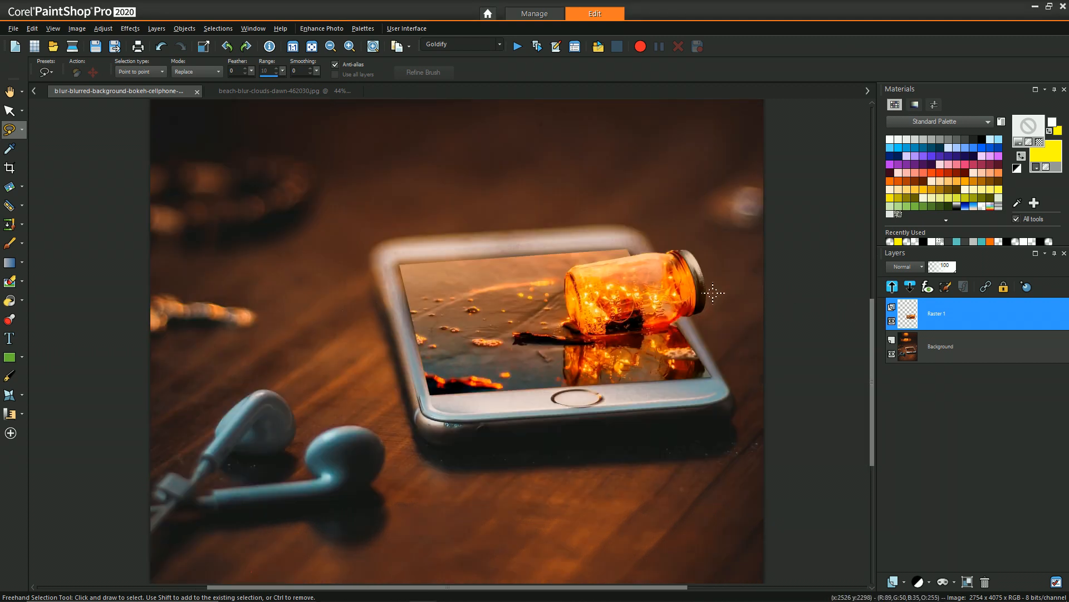
{"action": "mouse_move", "coordinate": [711, 270]}
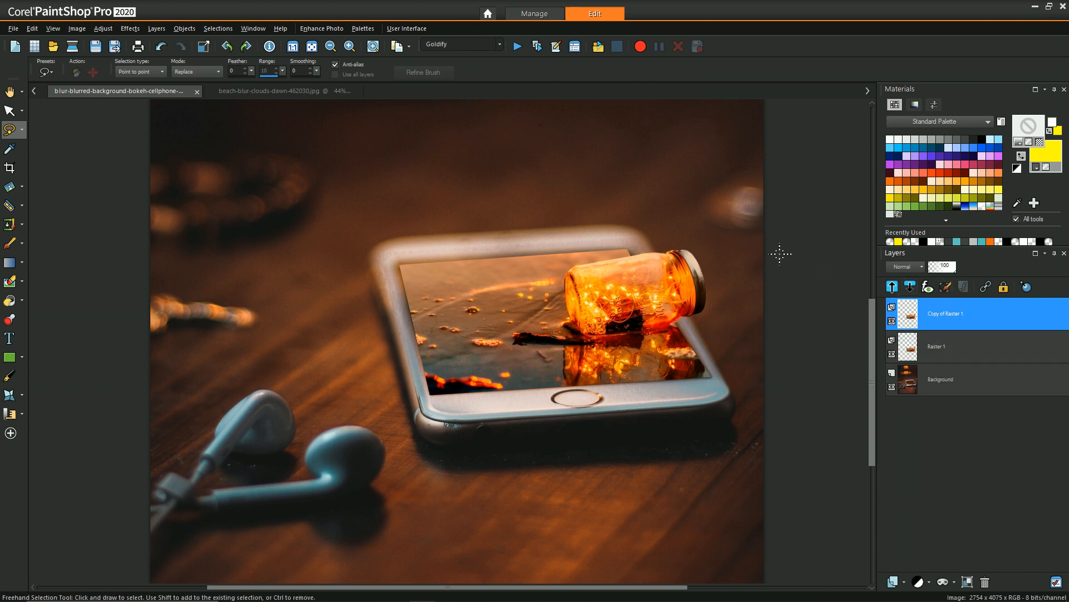
{"action": "mouse_move", "coordinate": [29, 176]}
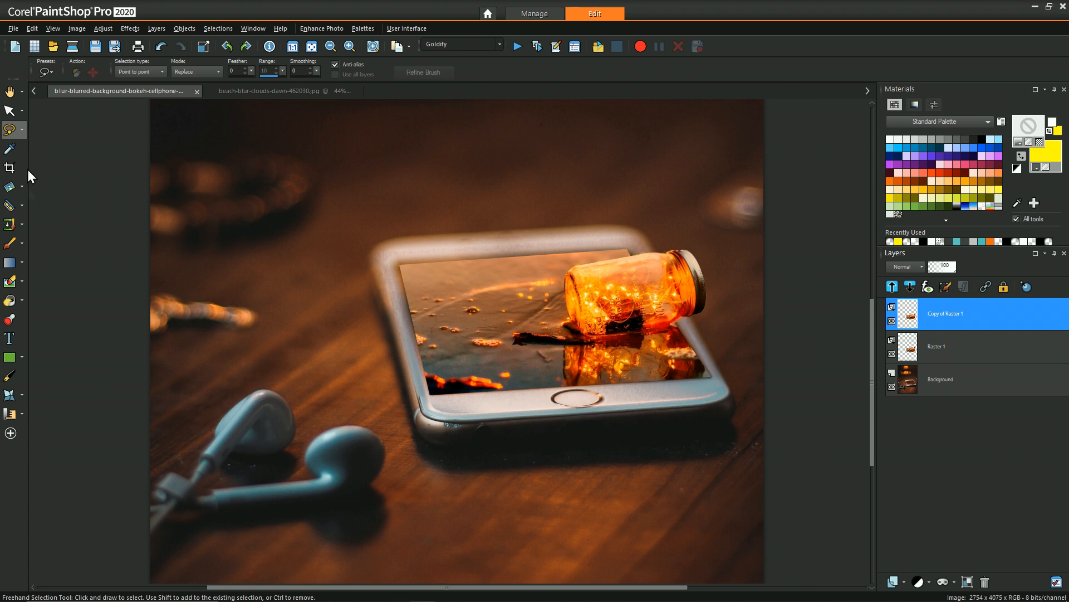
On the duplicate layer, resize the eraser and erase the water scene left of and below the jar
{"action": "left_click", "coordinate": [21, 279]}
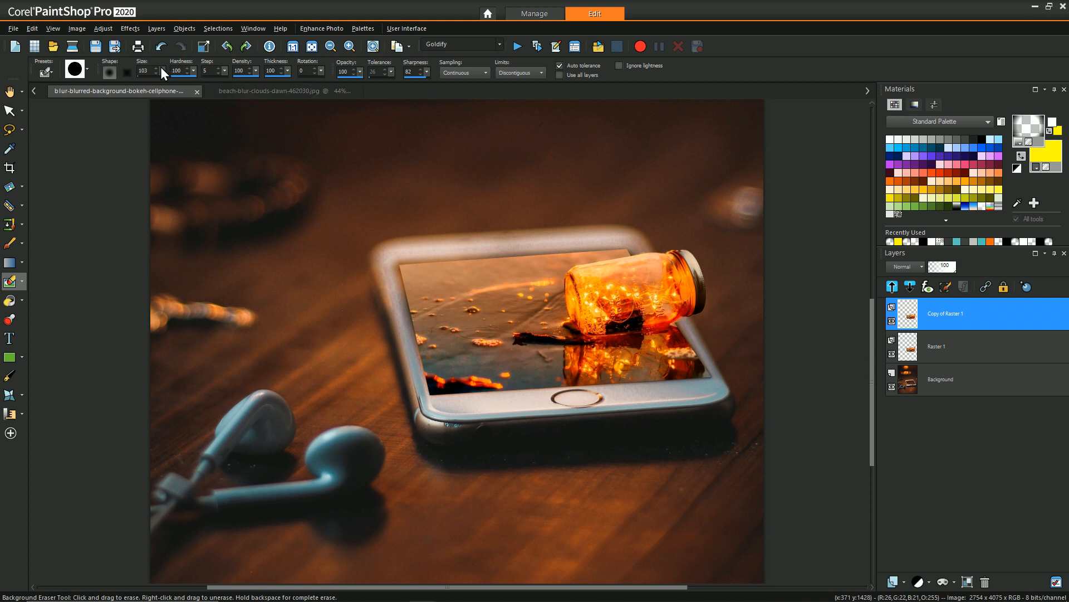
{"action": "left_click", "coordinate": [159, 70]}
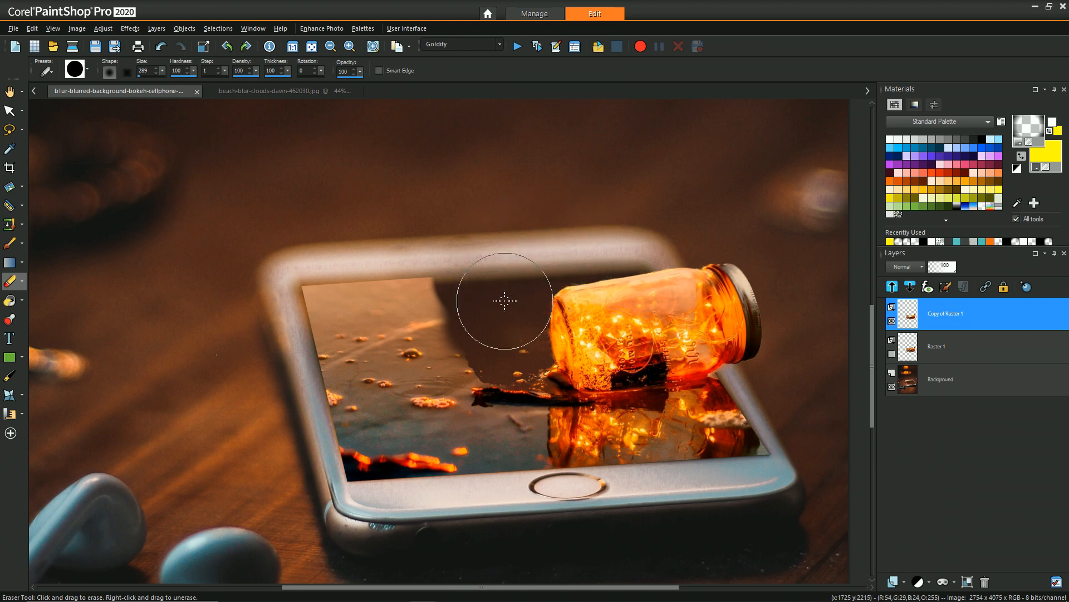
{"action": "mouse_move", "coordinate": [498, 333]}
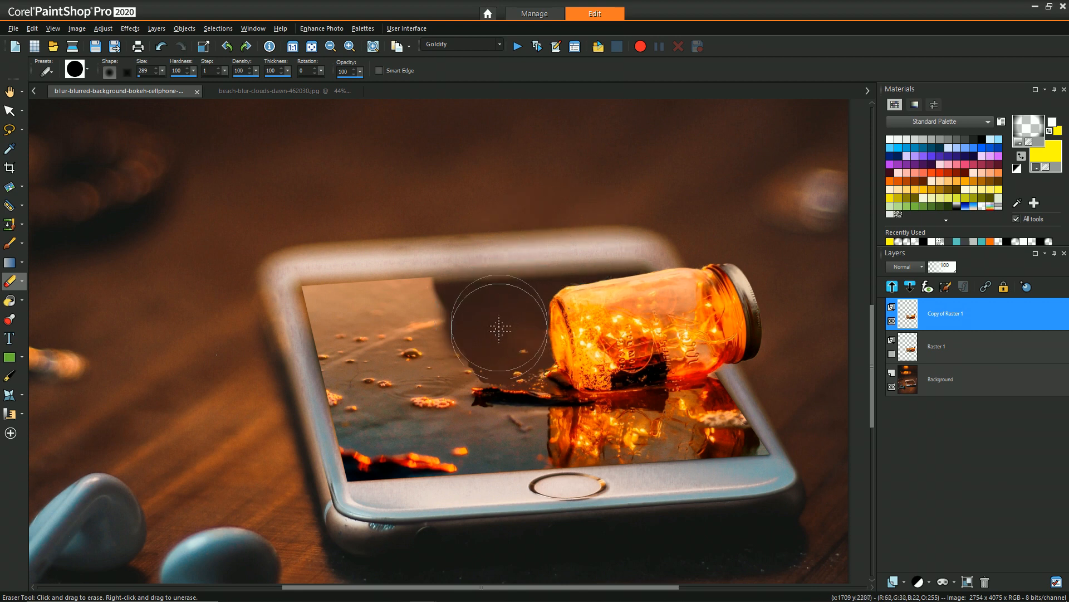
{"action": "left_click_drag", "start_coordinate": [501, 329], "coordinate": [446, 358]}
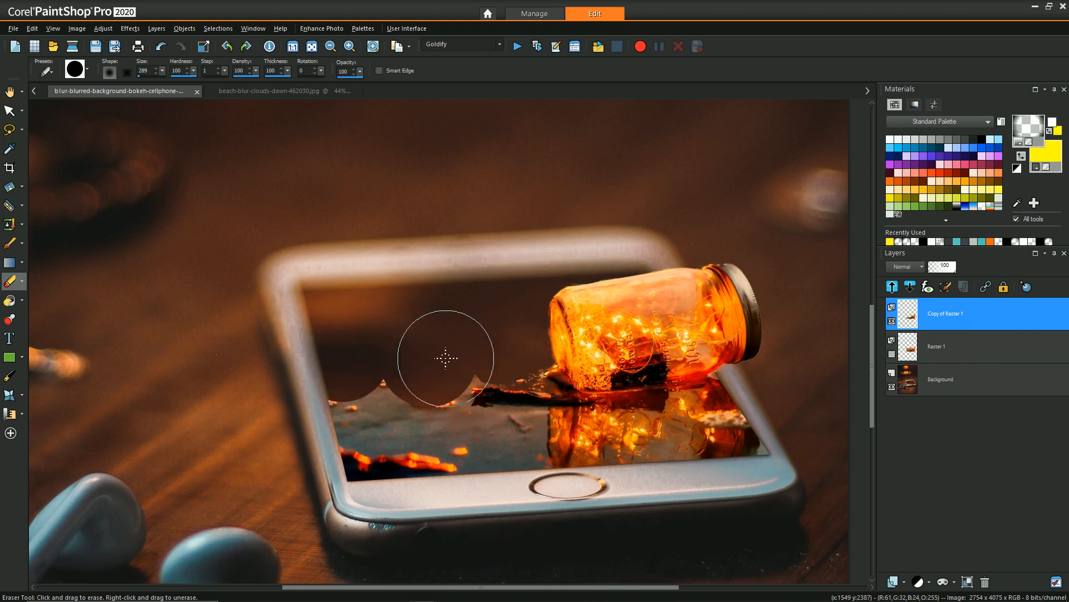
{"action": "left_click_drag", "start_coordinate": [446, 358], "coordinate": [771, 251]}
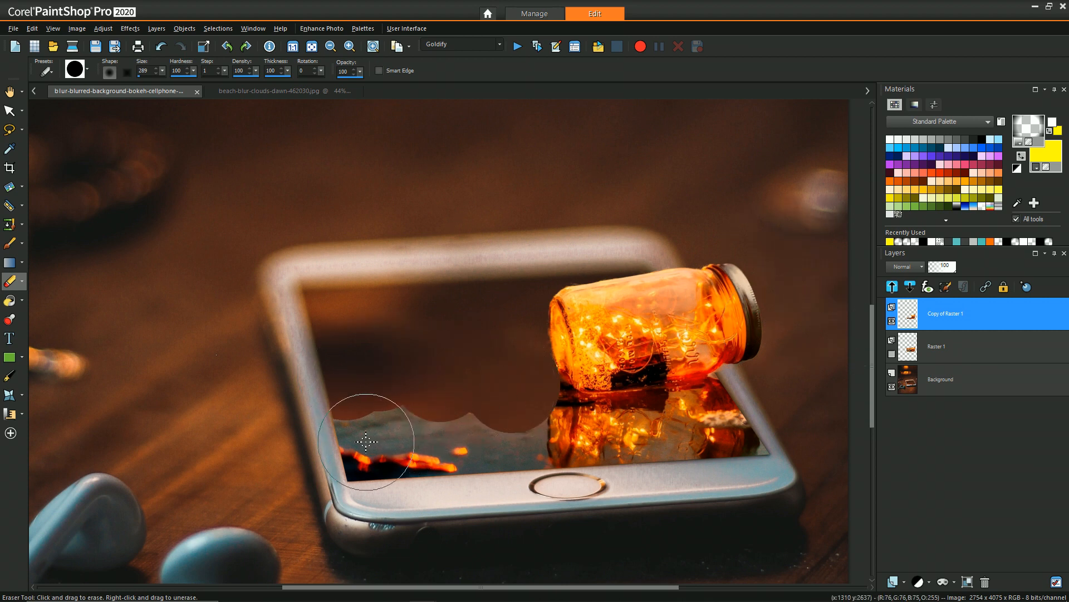
{"action": "left_click_drag", "start_coordinate": [369, 442], "coordinate": [537, 429]}
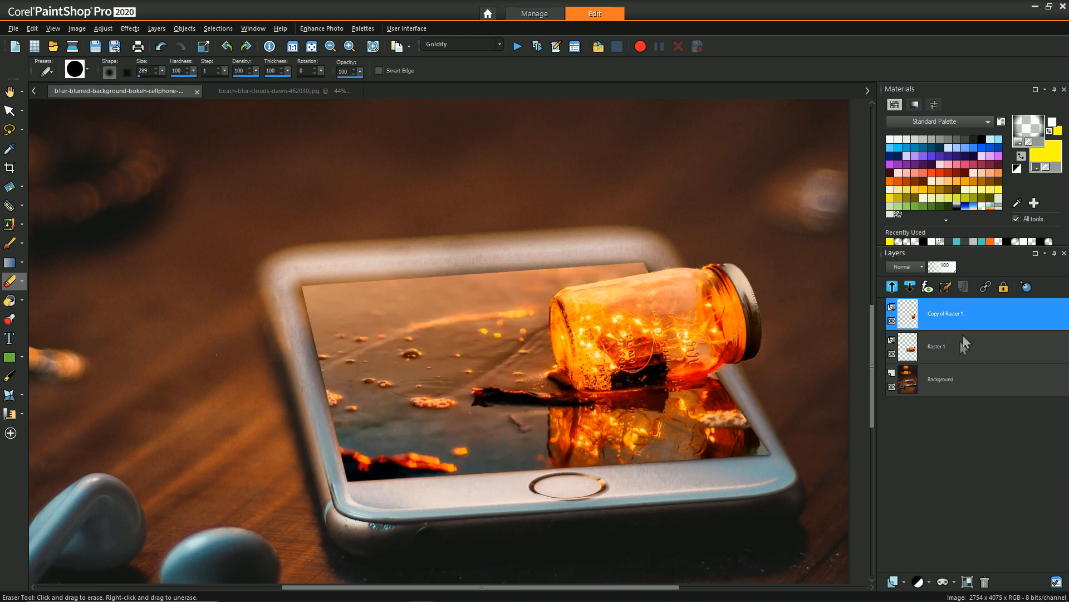
On the original jar layer, set up point-to-point freehand selection with a Feather of 127
{"action": "left_click", "coordinate": [952, 346]}
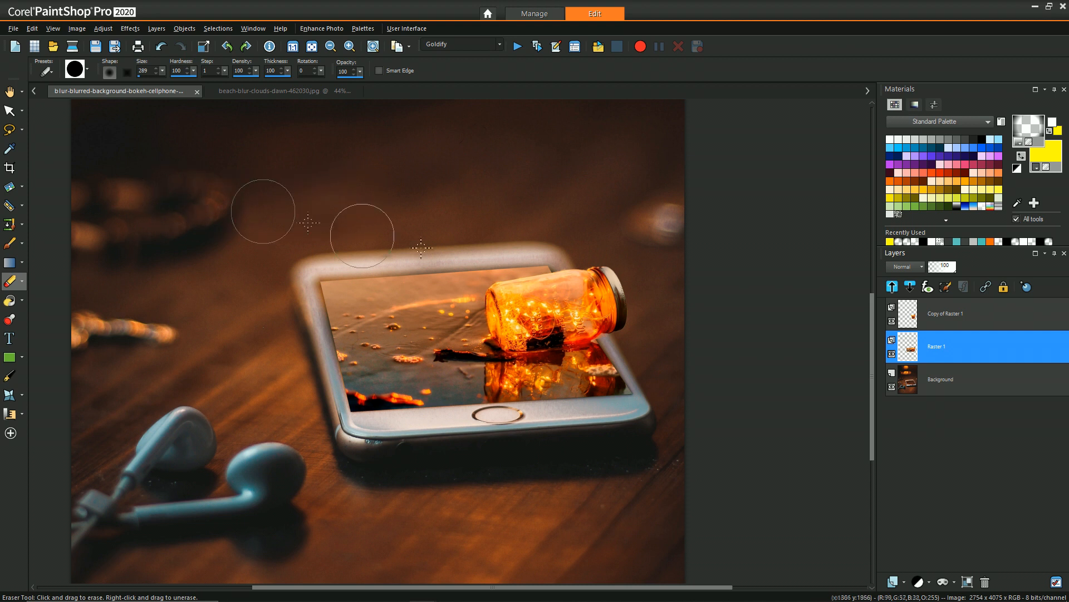
{"action": "mouse_move", "coordinate": [20, 131]}
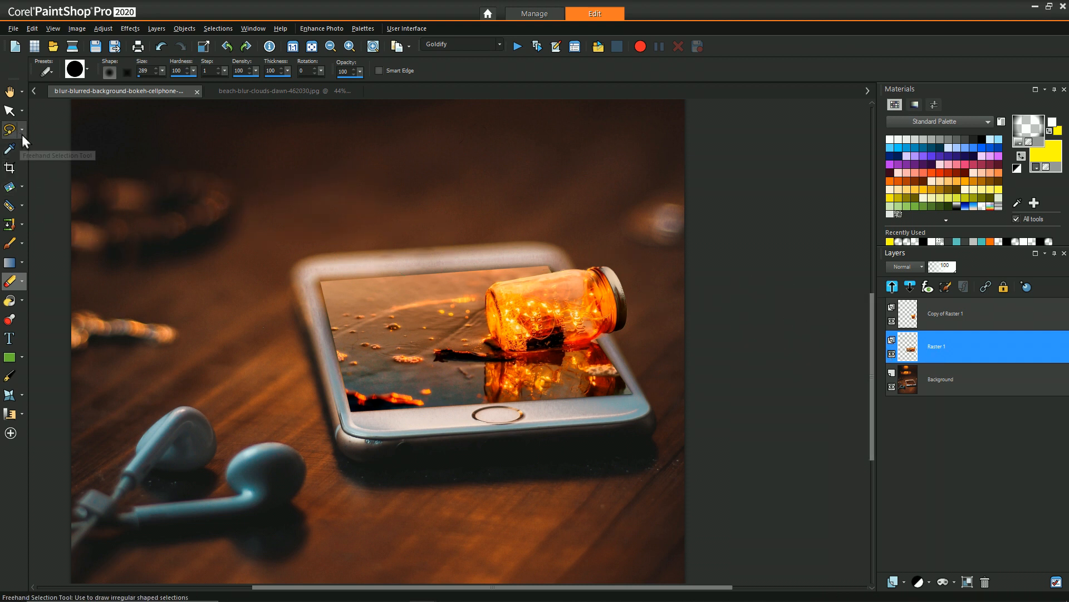
{"action": "left_click", "coordinate": [22, 128]}
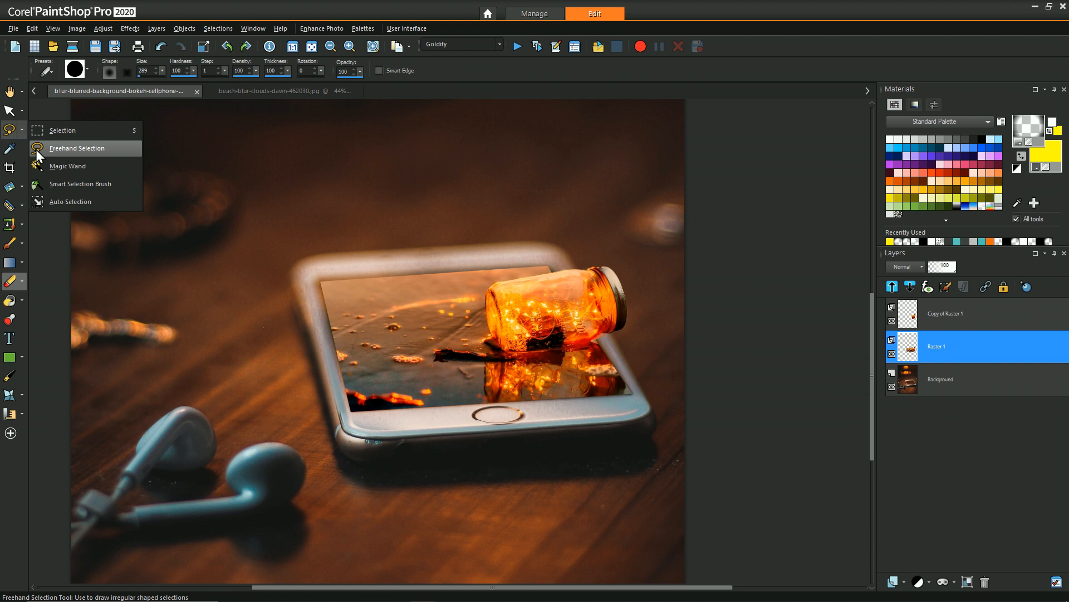
{"action": "left_click", "coordinate": [77, 148]}
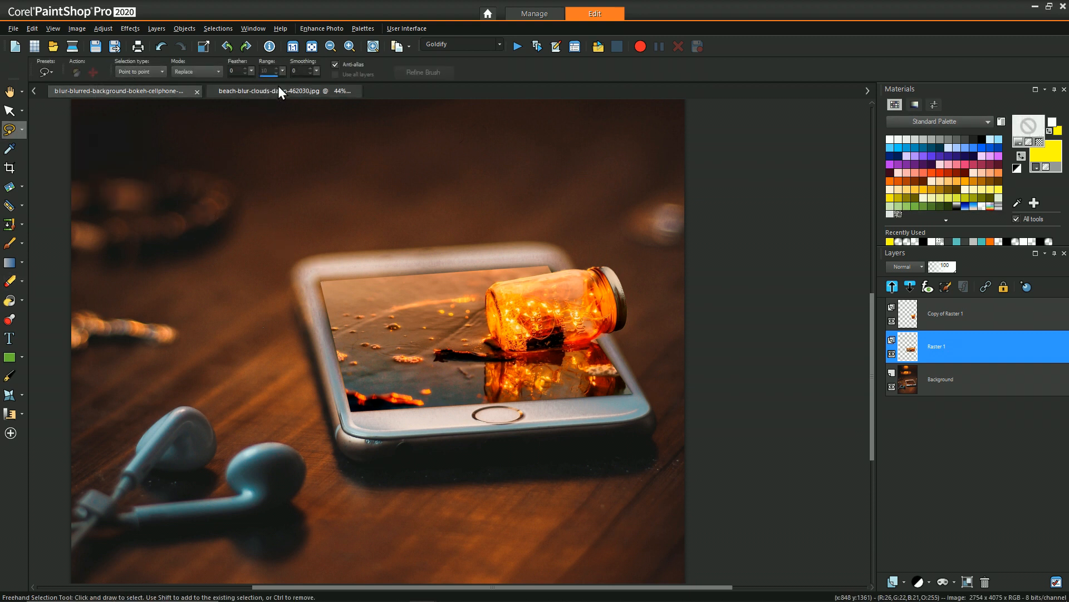
{"action": "left_click_drag", "start_coordinate": [252, 80], "coordinate": [293, 79]}
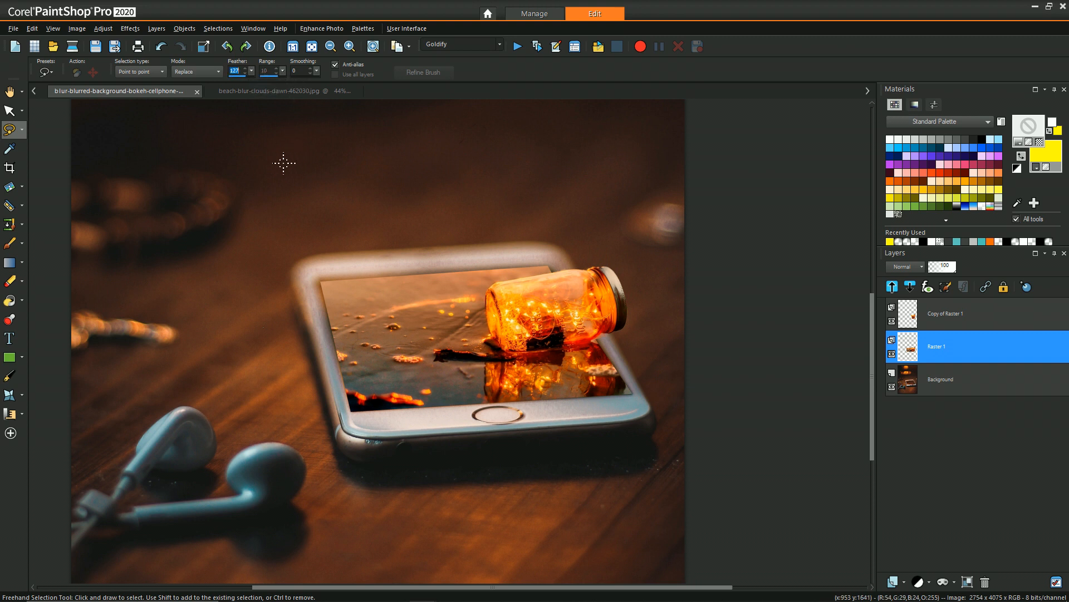
{"action": "mouse_move", "coordinate": [290, 221]}
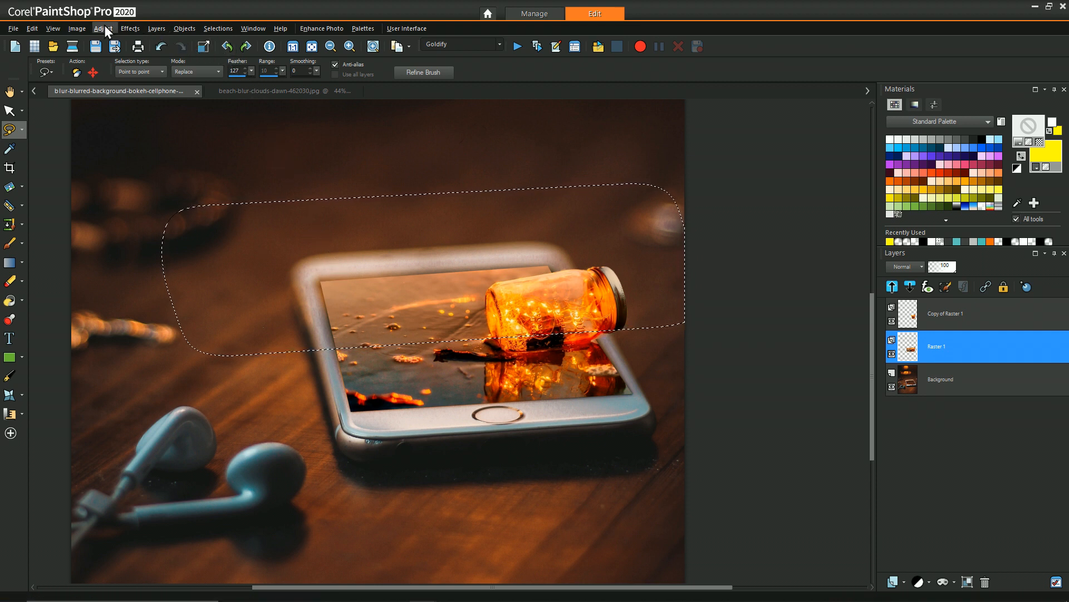
Apply a Gaussian Blur to the feathered region over the phone's upper half
{"action": "left_click", "coordinate": [105, 28]}
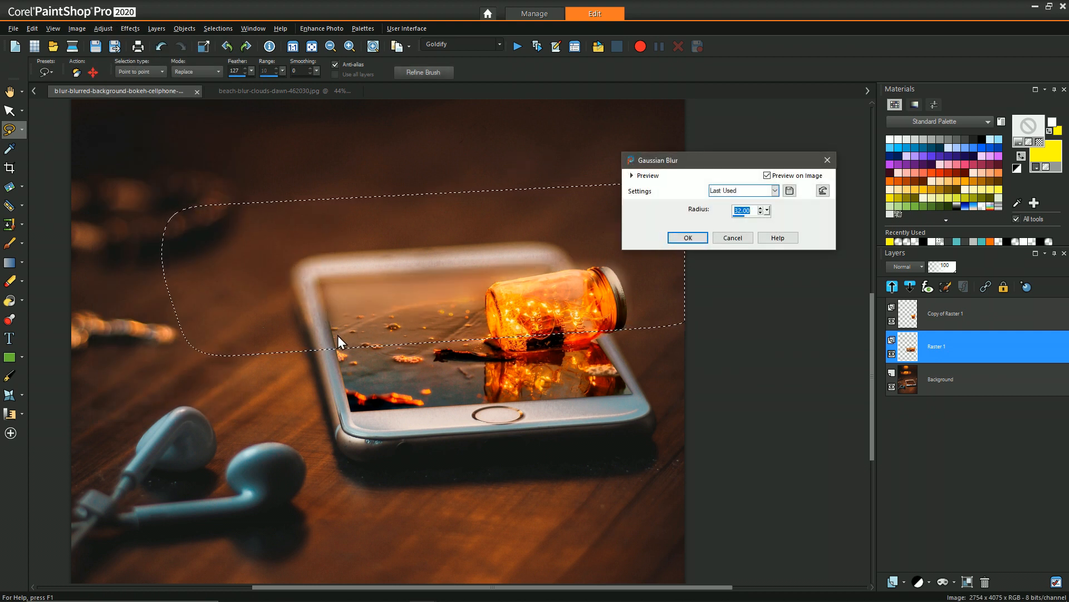
{"action": "mouse_move", "coordinate": [360, 287]}
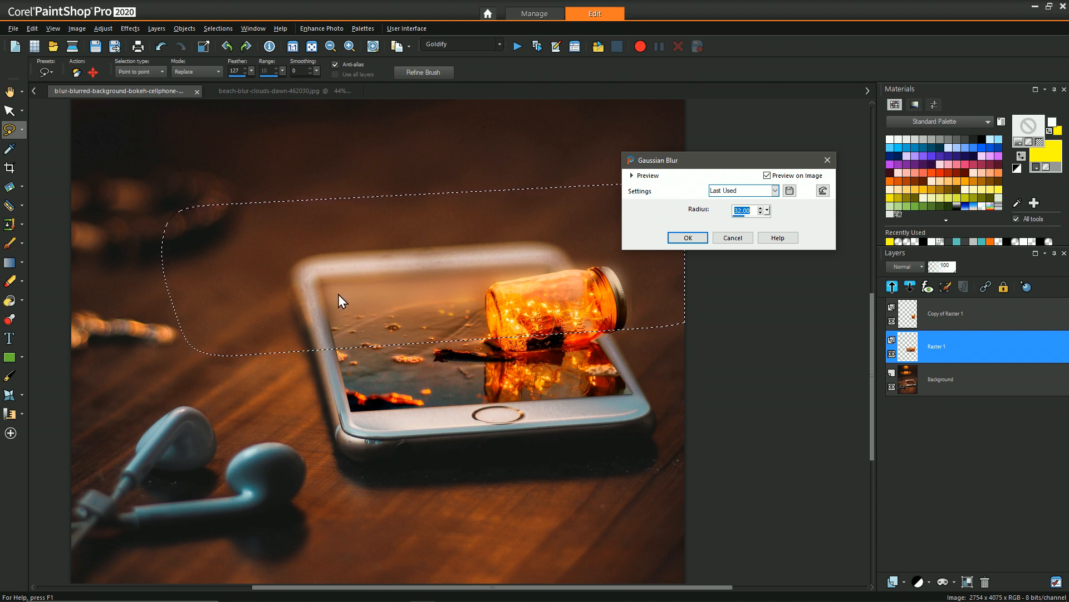
{"action": "mouse_move", "coordinate": [591, 233]}
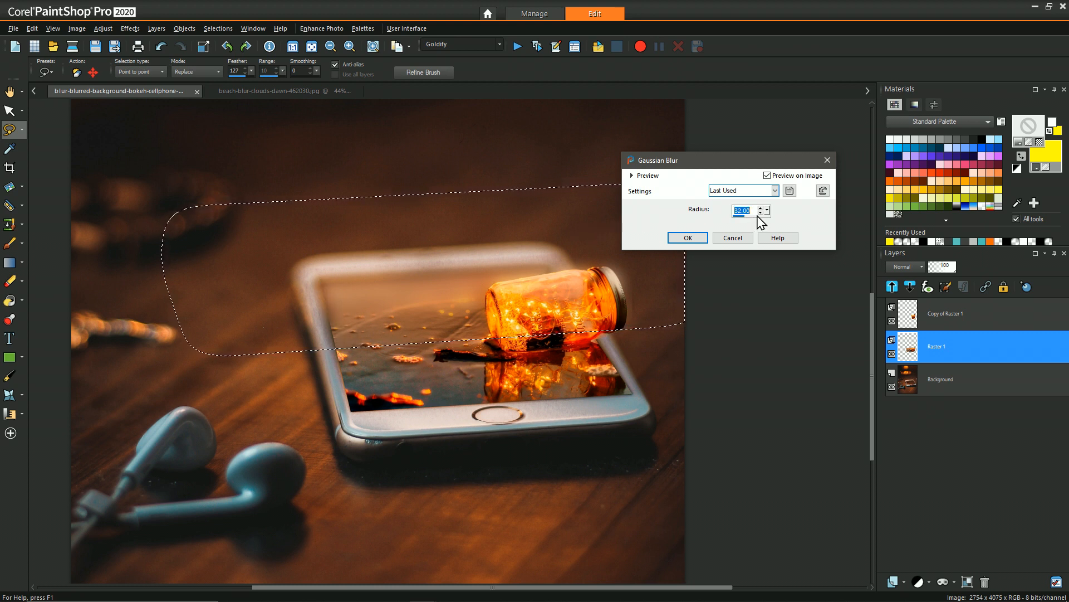
{"action": "left_click", "coordinate": [688, 237]}
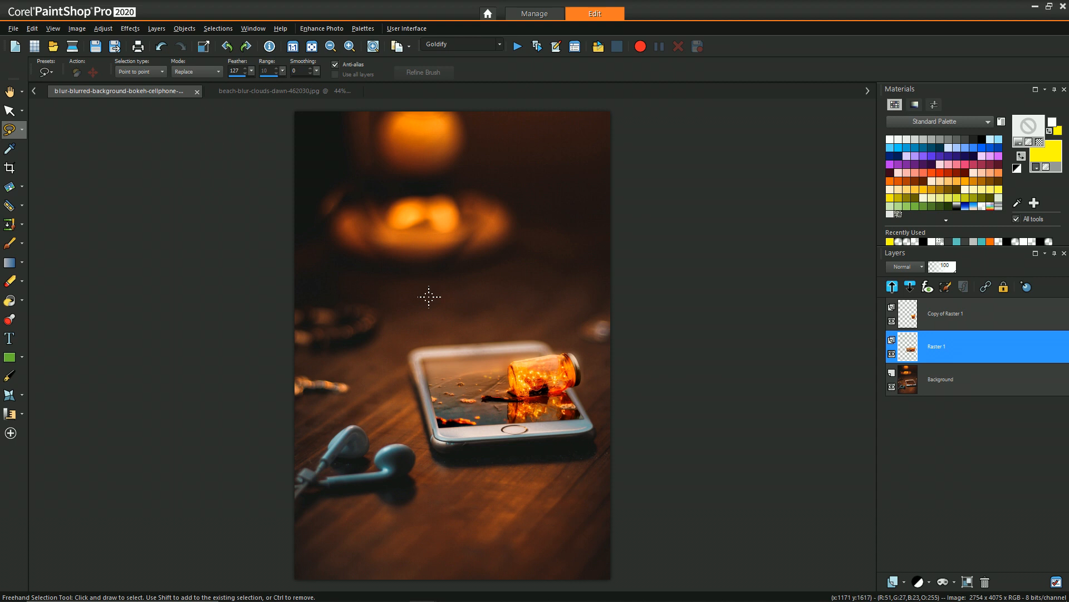
{"action": "mouse_move", "coordinate": [450, 366]}
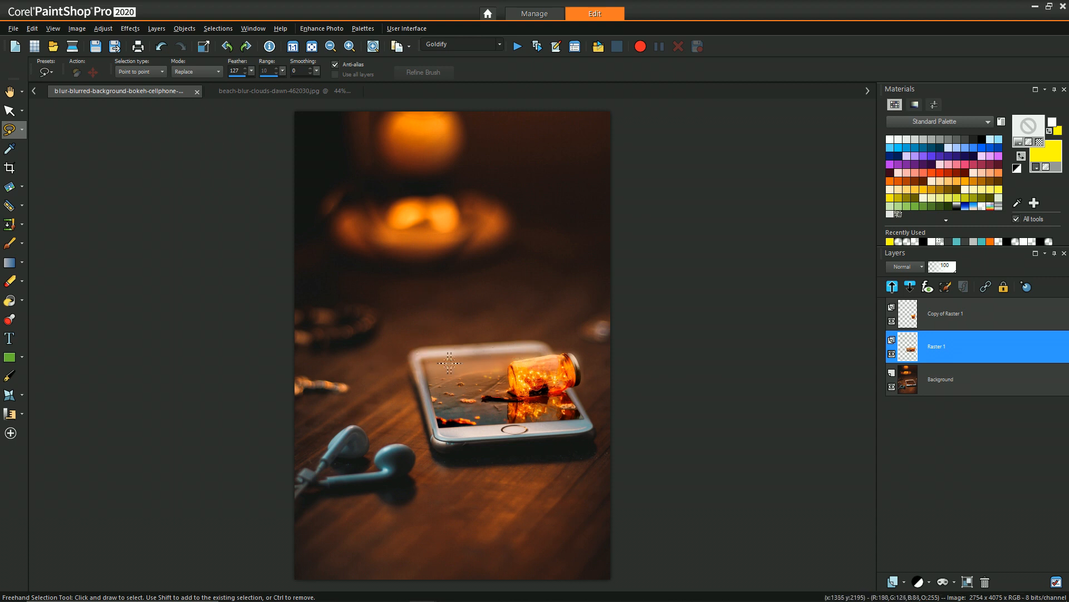
{"action": "mouse_move", "coordinate": [485, 353]}
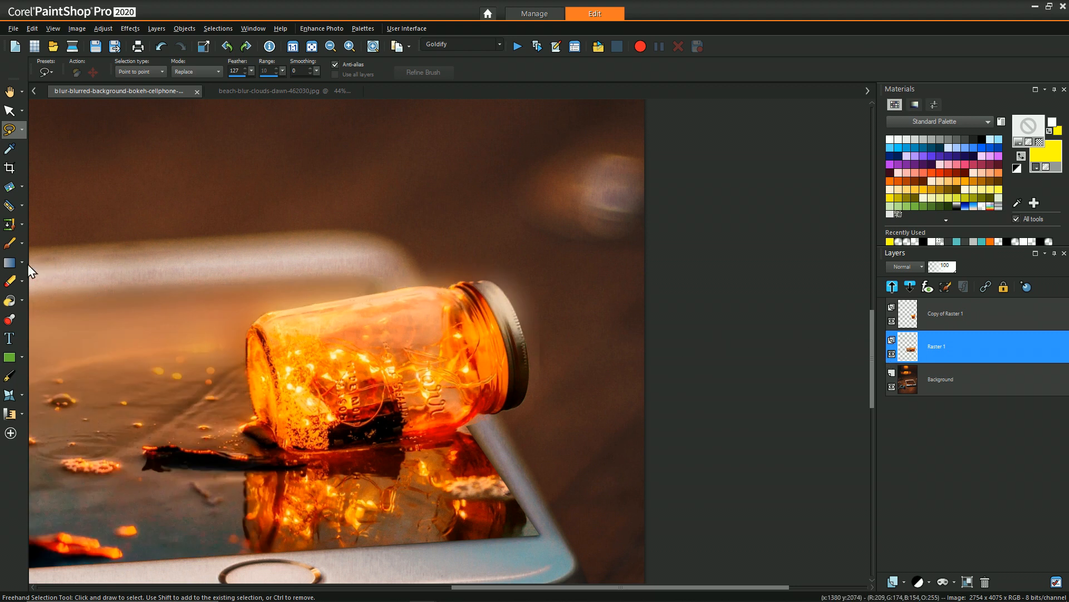
Switch to the Eraser tool on the original jar layer
{"action": "left_click", "coordinate": [9, 262]}
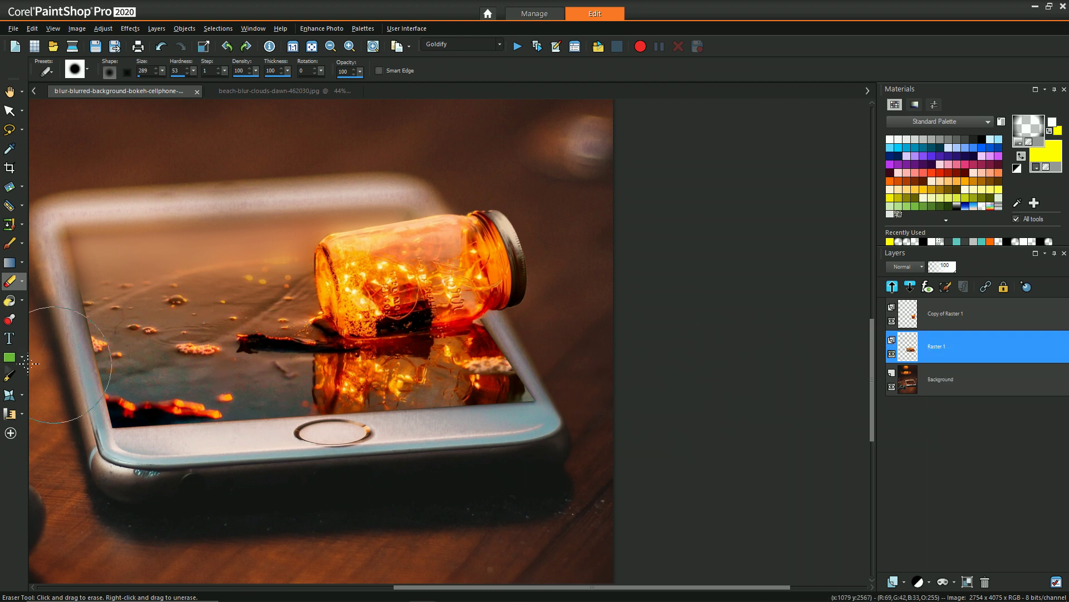
Choose the Soften brush from the retouching brushes flyout
{"action": "left_click", "coordinate": [20, 281]}
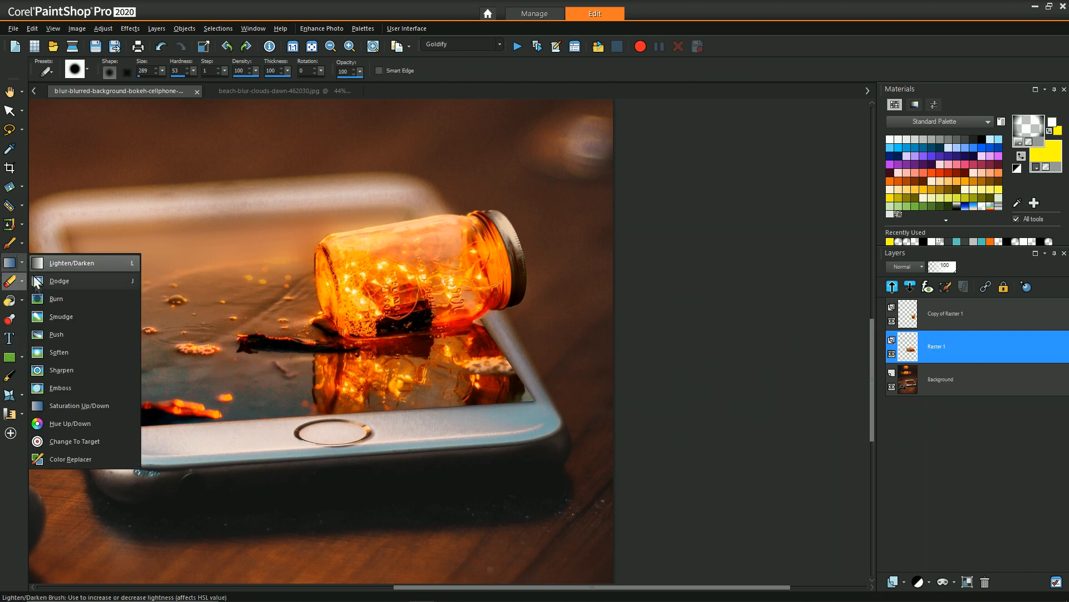
{"action": "left_click", "coordinate": [58, 352]}
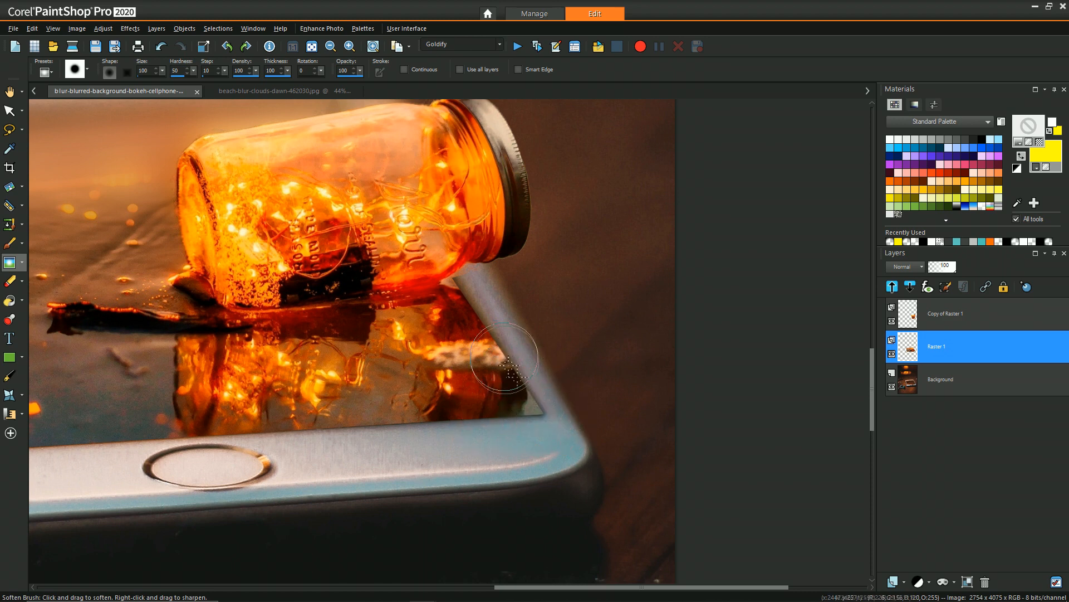
{"action": "mouse_move", "coordinate": [663, 395]}
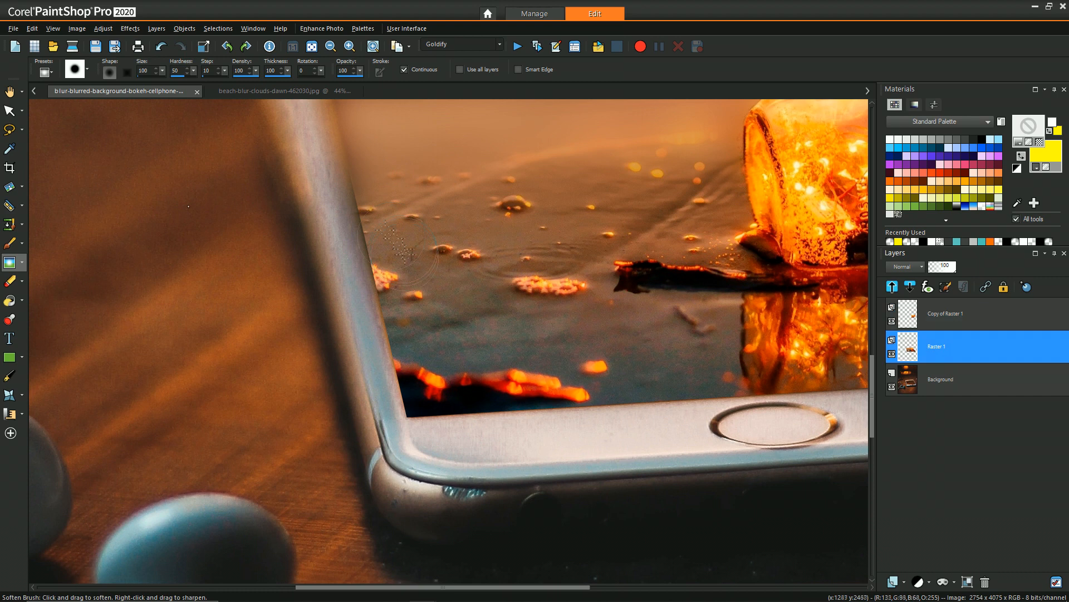
{"action": "mouse_move", "coordinate": [675, 389]}
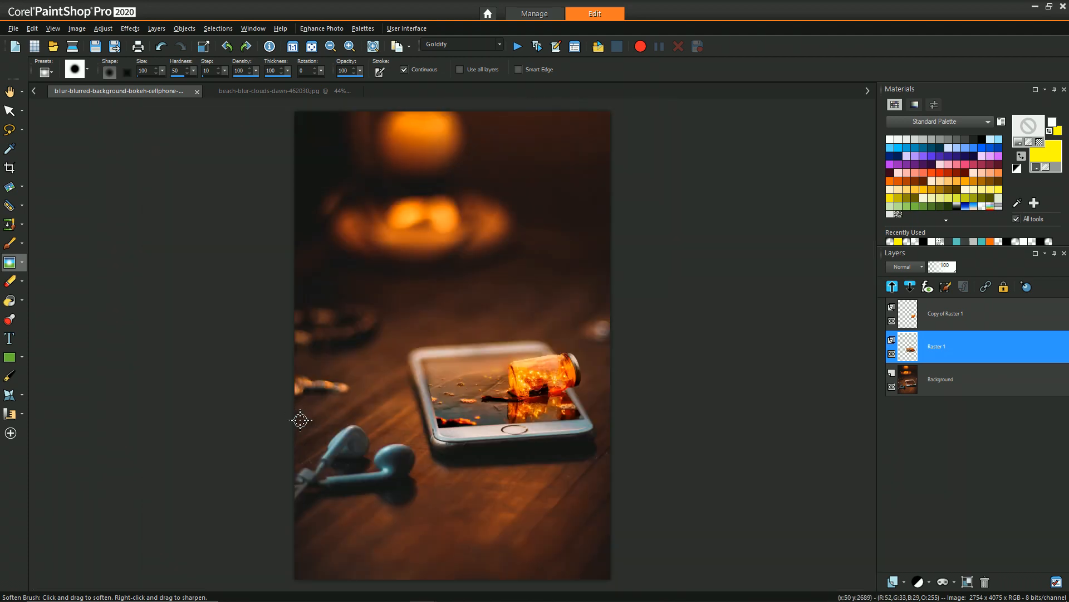
{"action": "mouse_move", "coordinate": [605, 402]}
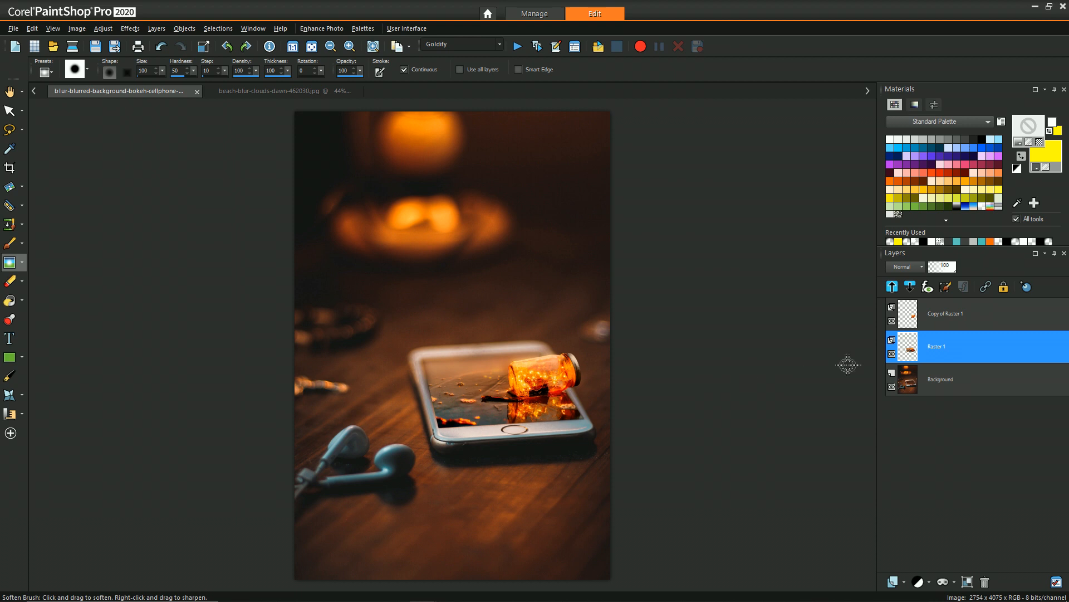
On the Background layer, add a Levels adjustment with the black input raised to about 21
{"action": "left_click", "coordinate": [941, 379]}
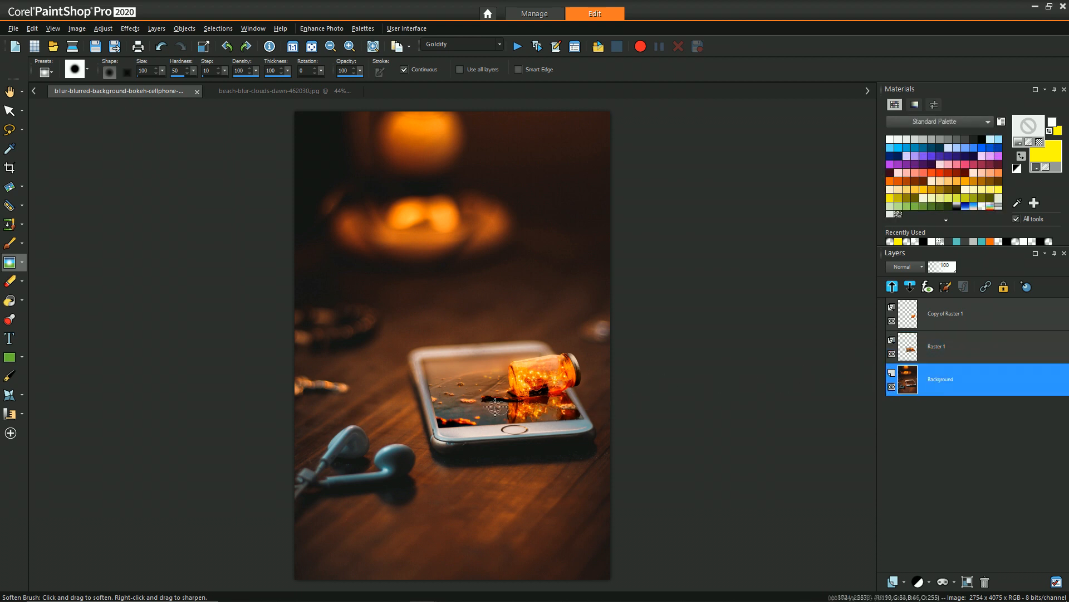
{"action": "left_click", "coordinate": [538, 390]}
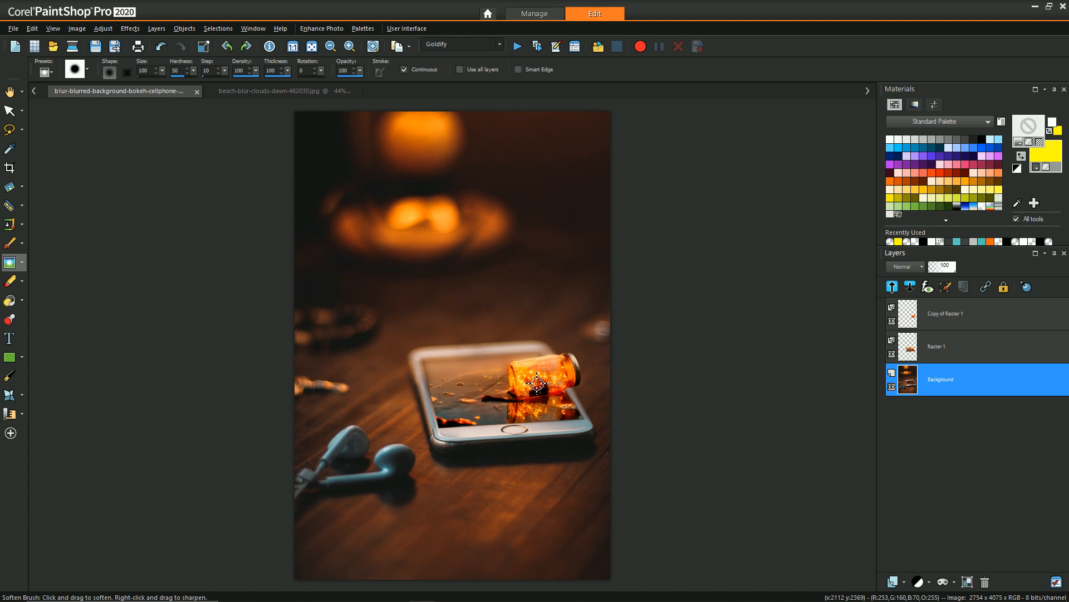
{"action": "mouse_move", "coordinate": [377, 534]}
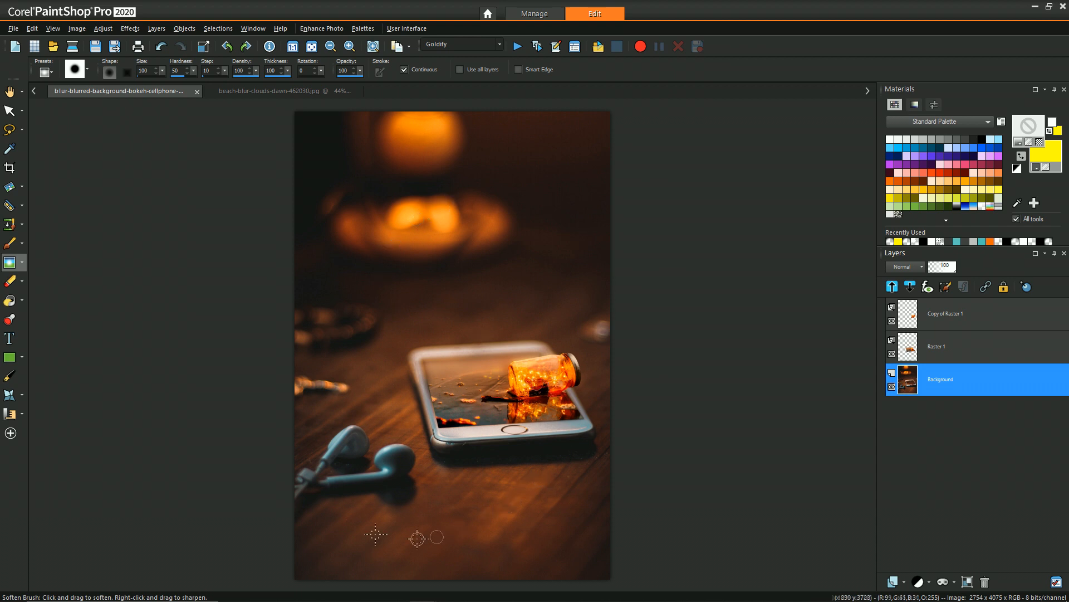
{"action": "mouse_move", "coordinate": [788, 393]}
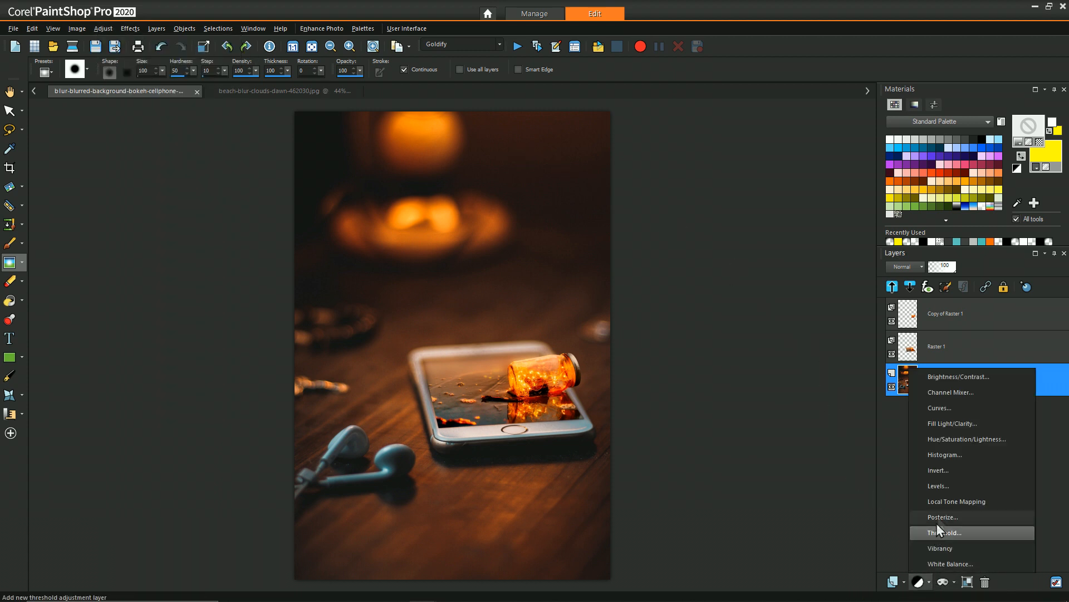
{"action": "left_click", "coordinate": [939, 486]}
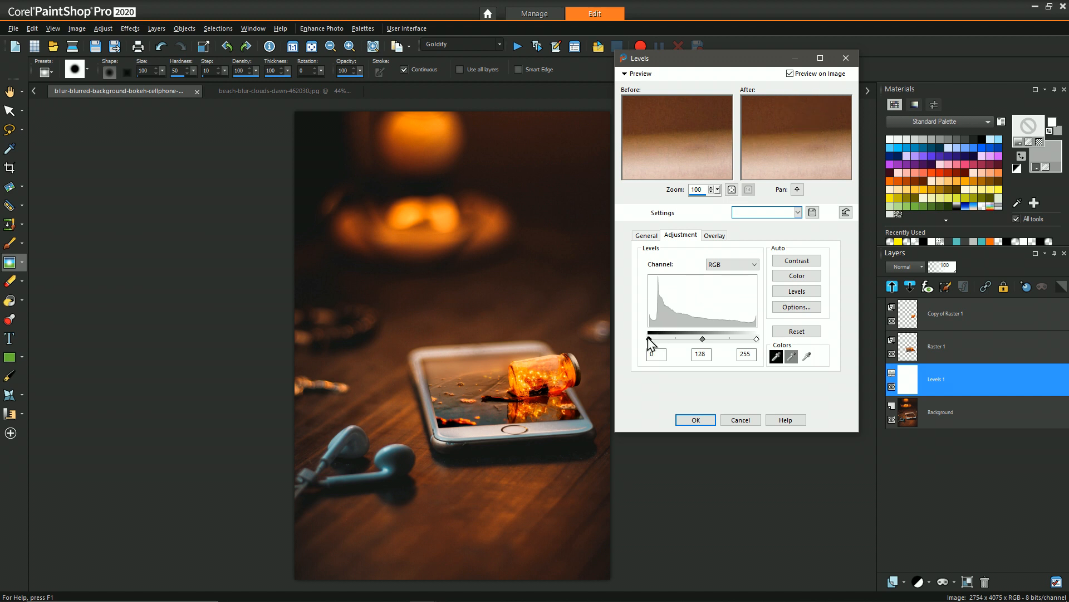
{"action": "left_click_drag", "start_coordinate": [647, 339], "coordinate": [657, 339]}
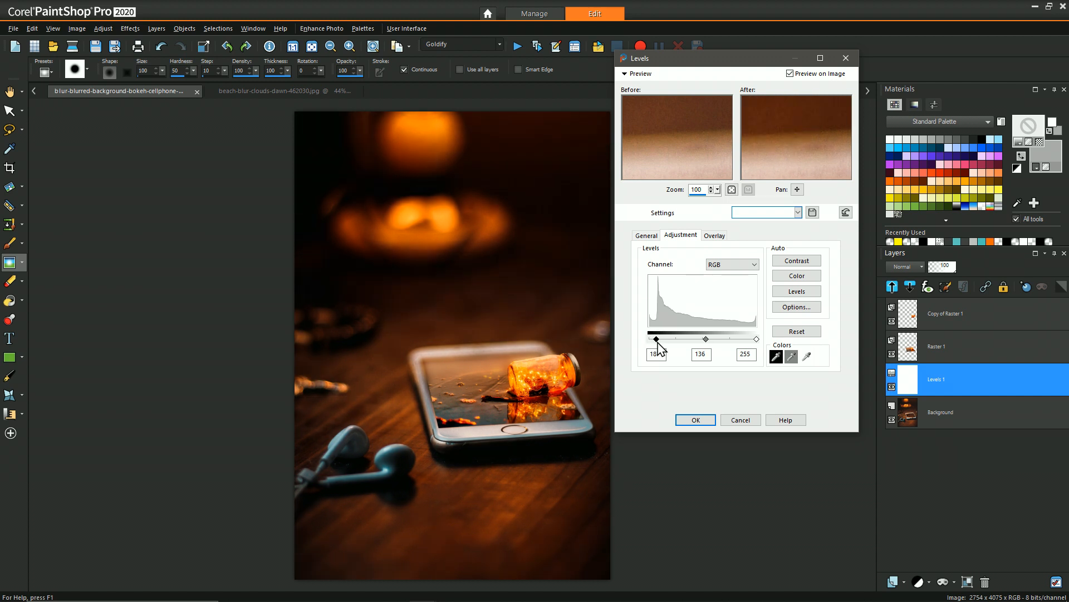
{"action": "left_click_drag", "start_coordinate": [657, 338], "coordinate": [659, 339]}
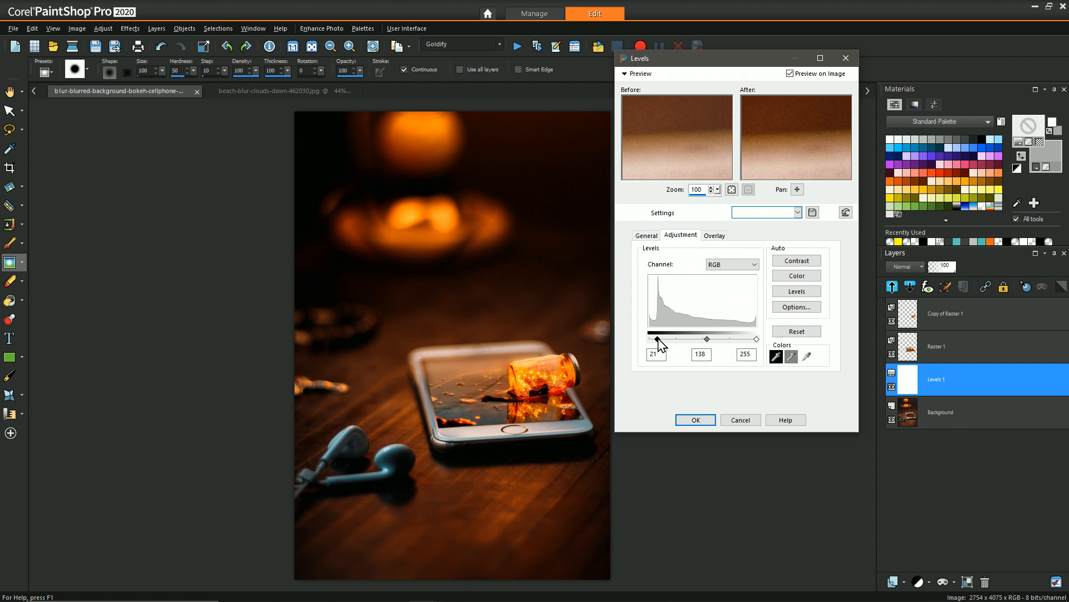
{"action": "left_click", "coordinate": [695, 420]}
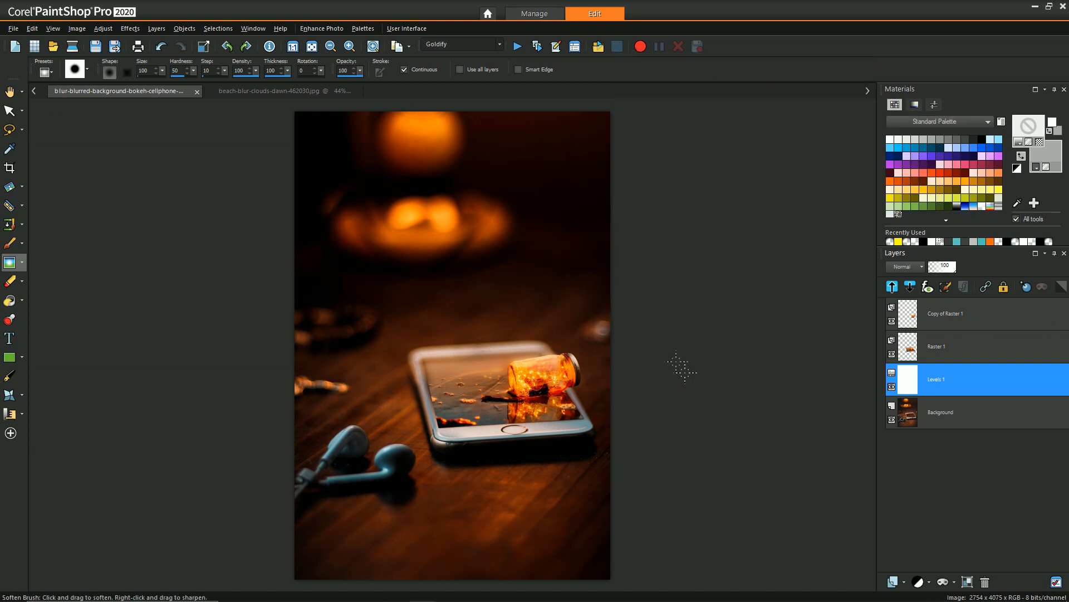
{"action": "mouse_move", "coordinate": [678, 347]}
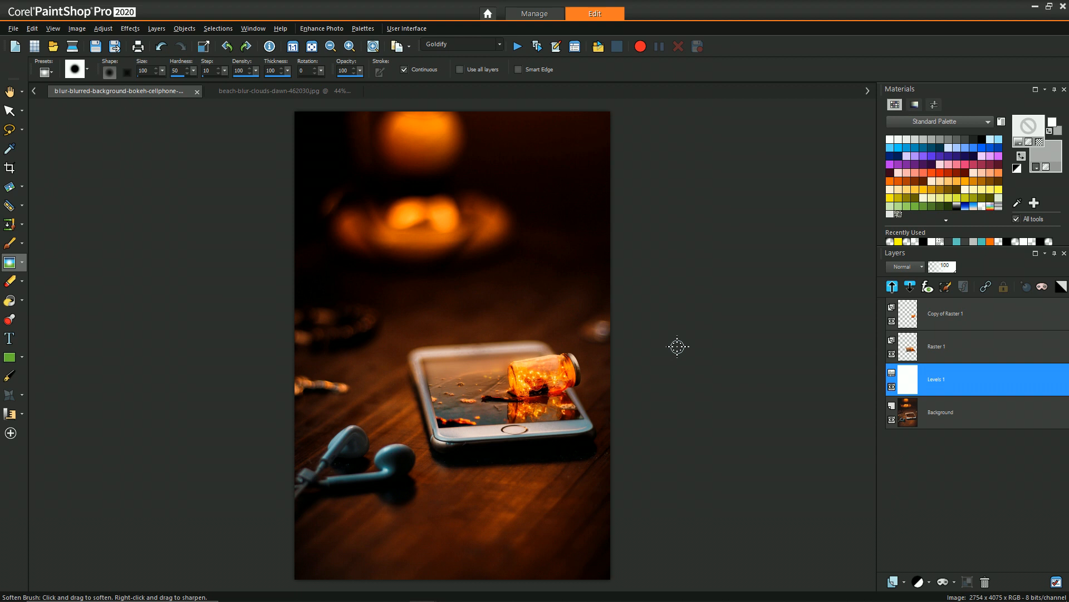
{"action": "mouse_move", "coordinate": [407, 261]}
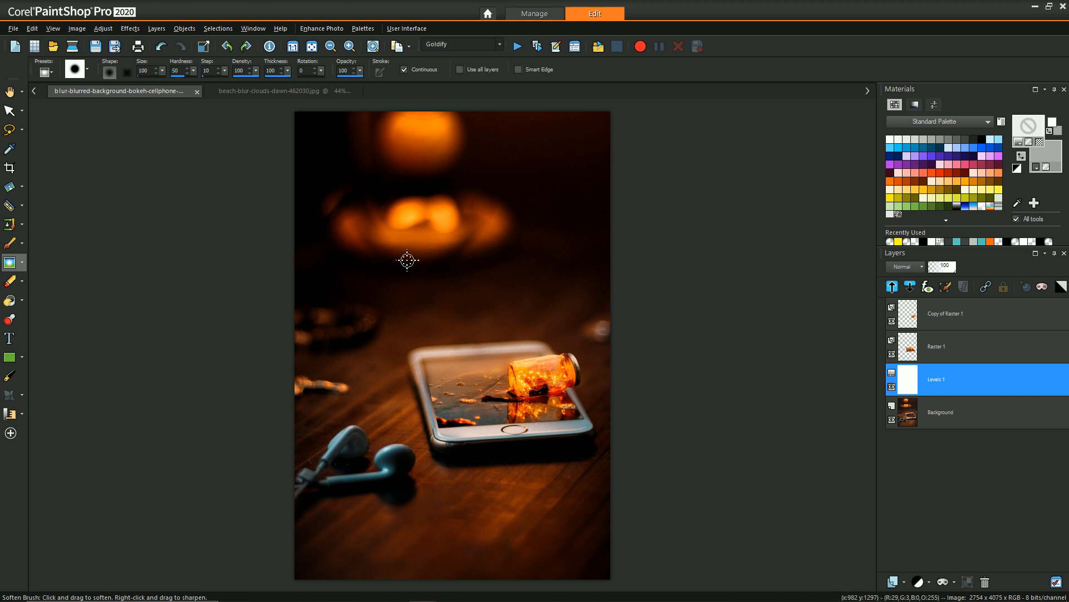